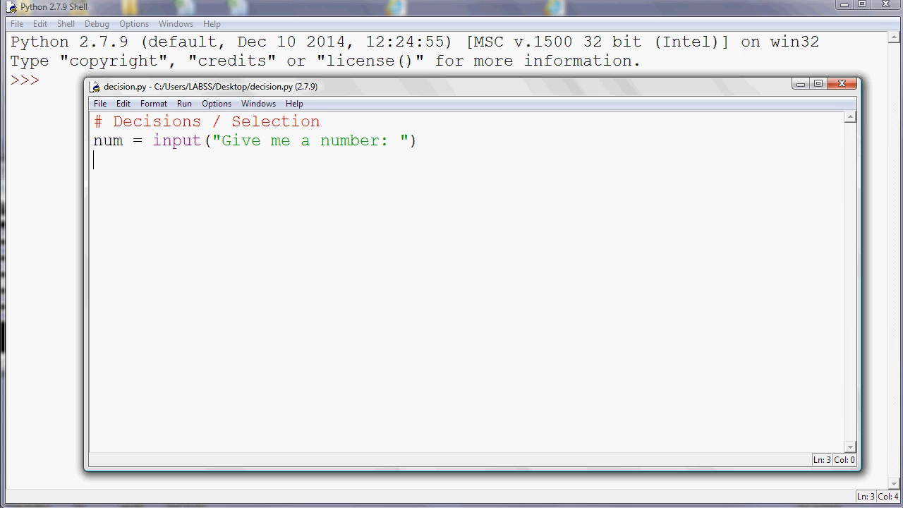
- Add the condition line 'if num < 0:' to decision.py
type("if")
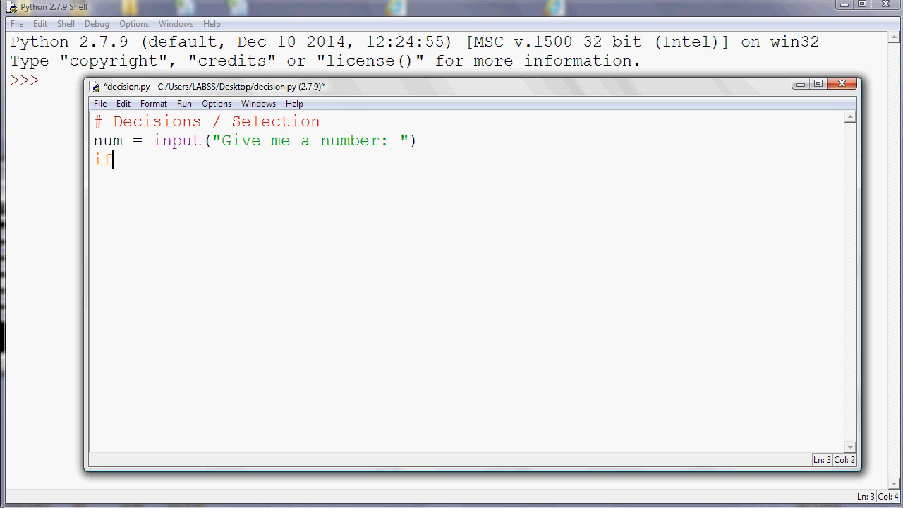
type("\" \"")
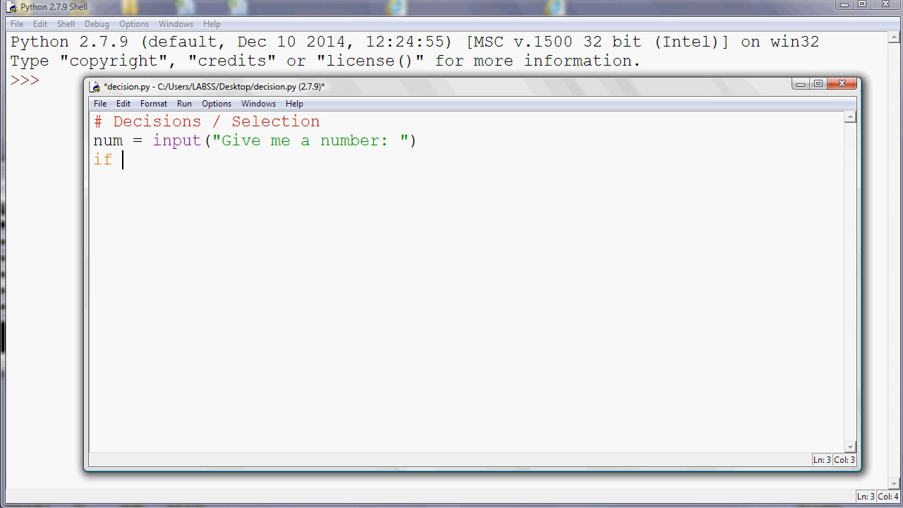
type("num")
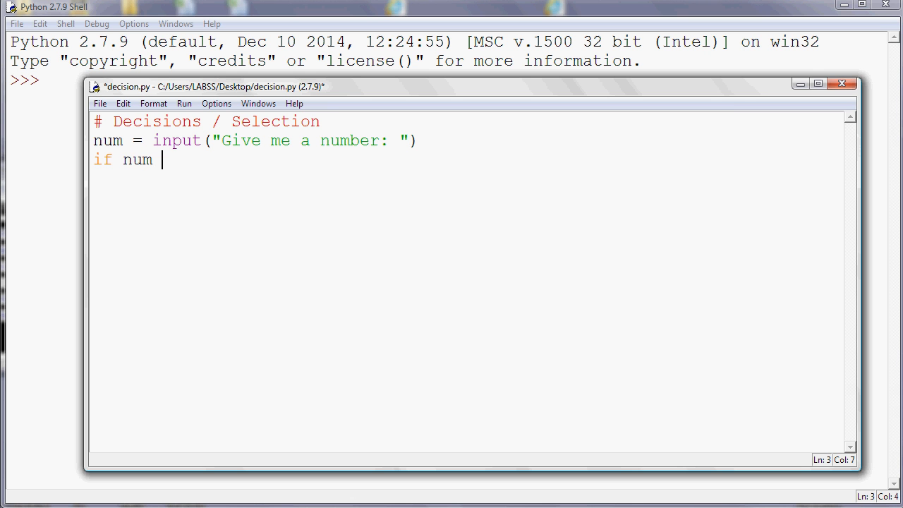
type("<")
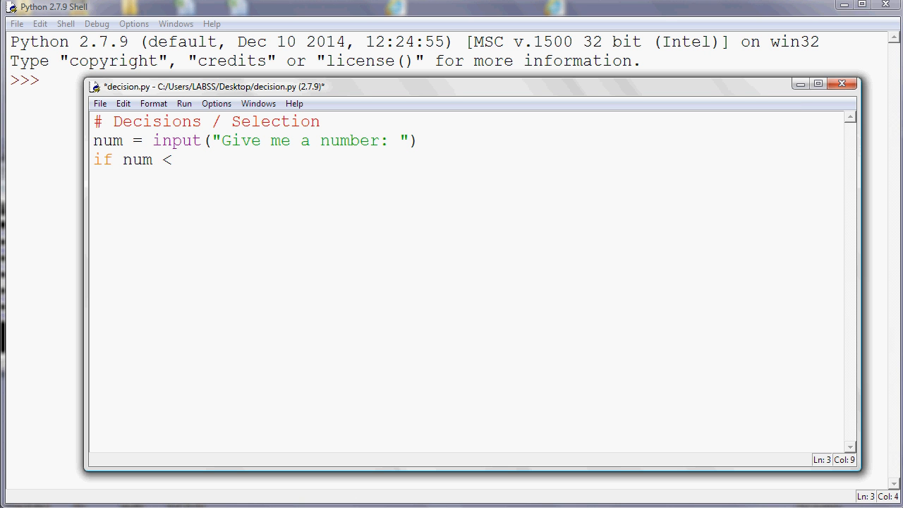
type("0")
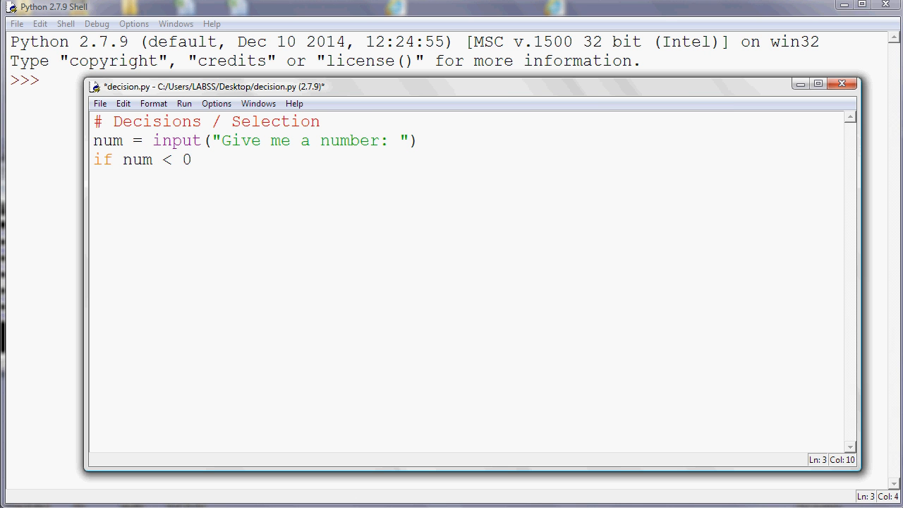
type(":")
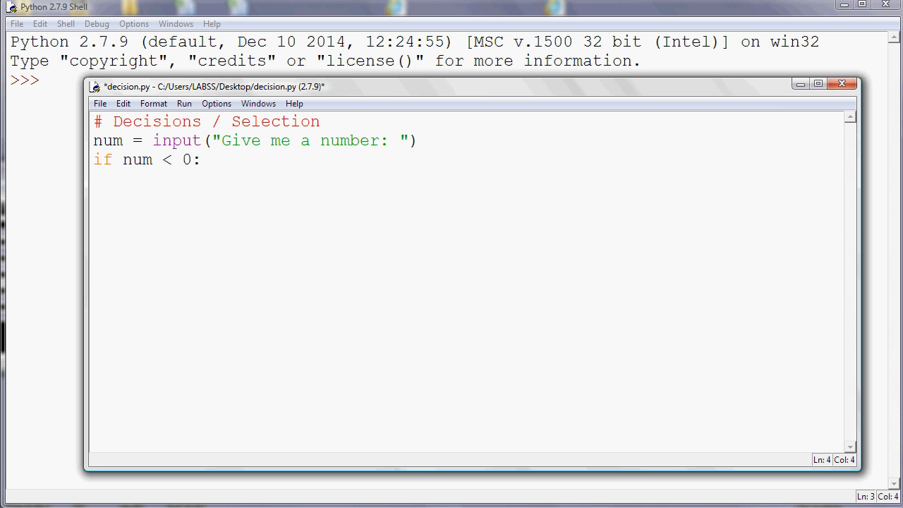
- Under the condition, print "That's negative!"
type("print")
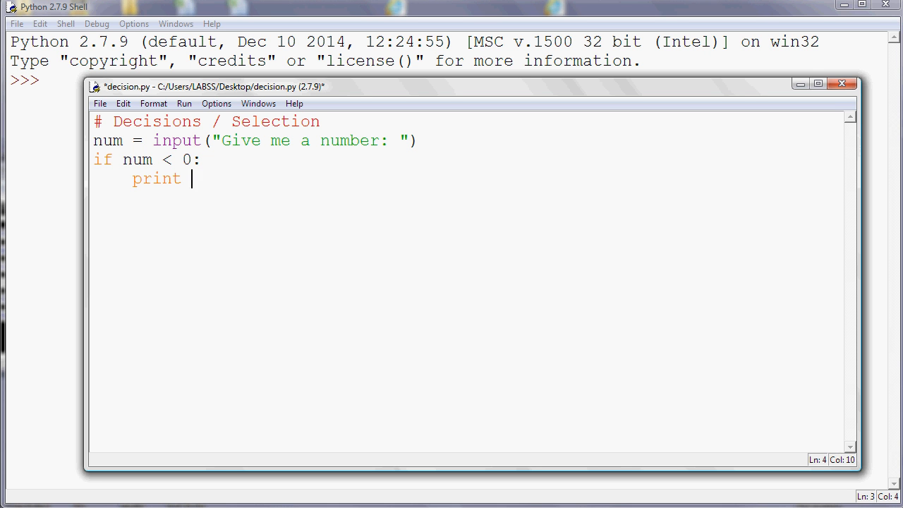
type("(\"T")
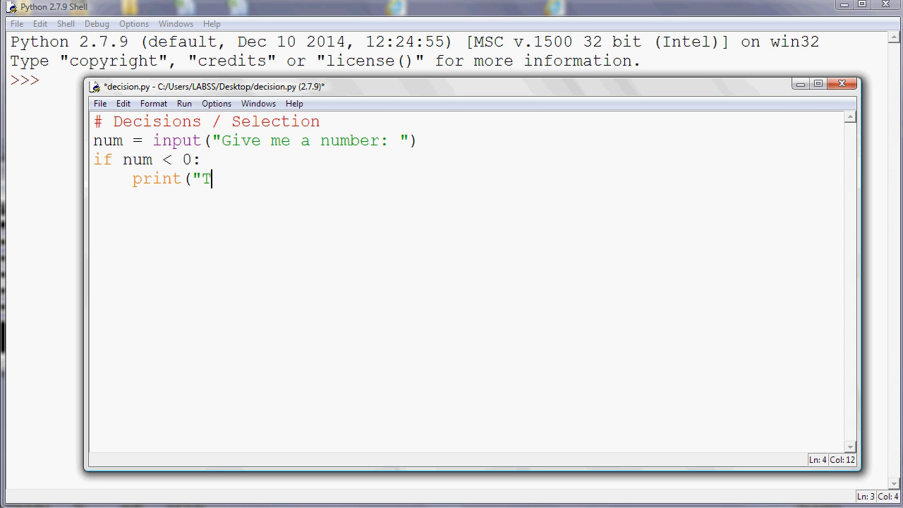
type("hat's n")
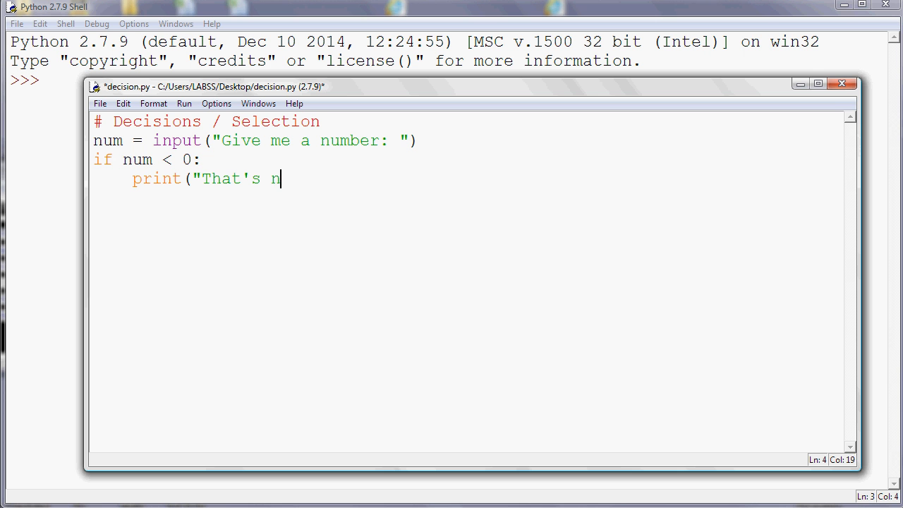
type("egative")
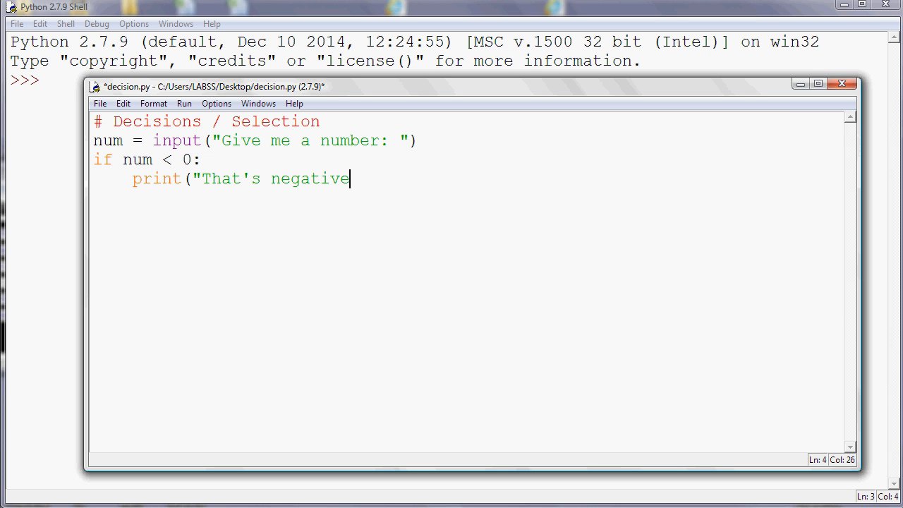
type("!\")")
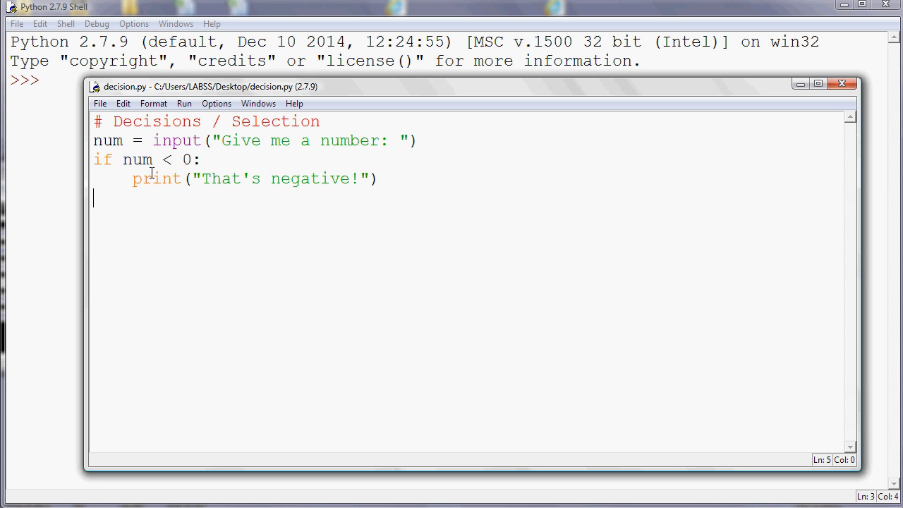
- Run decision.py and enter -1, getting That's negative! in the shell
left_click(184, 103)
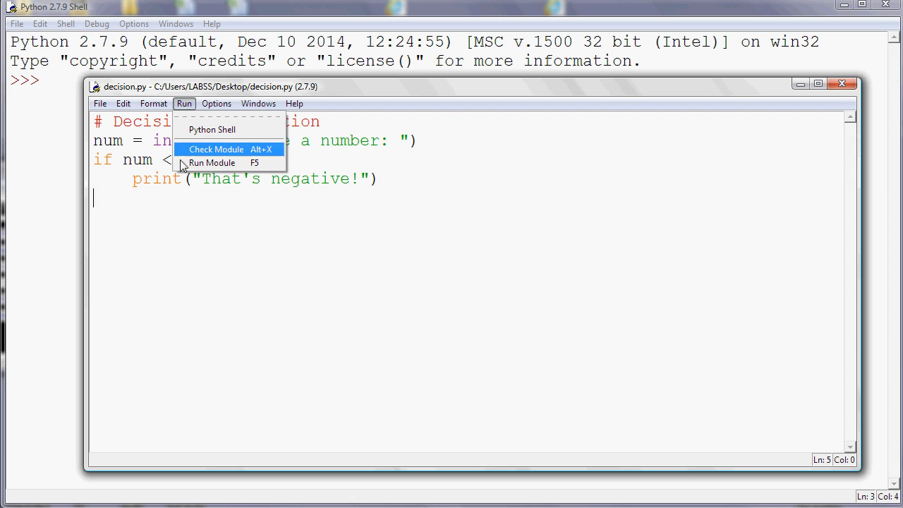
left_click(212, 162)
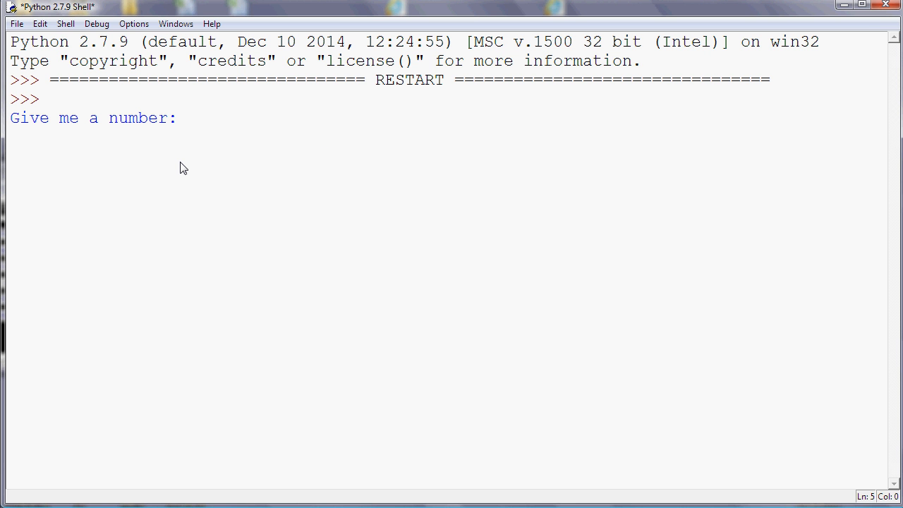
type("-1")
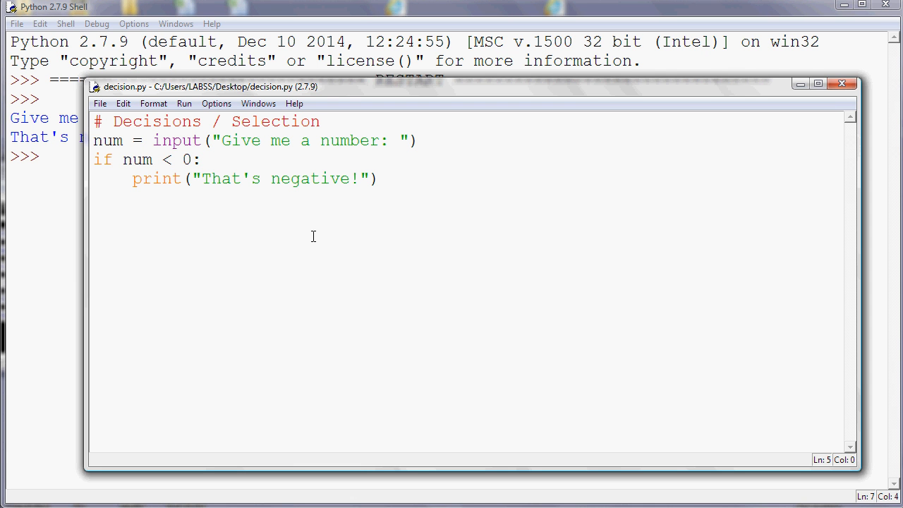
- Run the module again and enter 3, which prints nothing
left_click(183, 103)
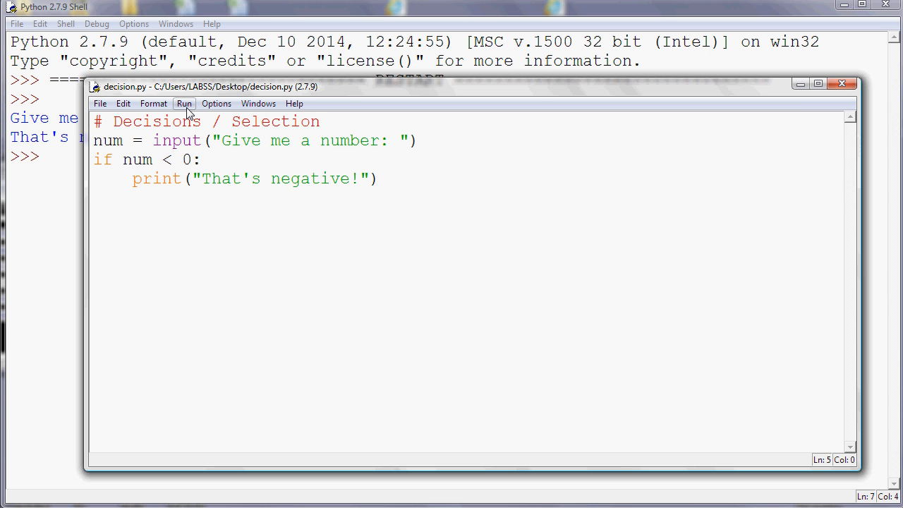
left_click(184, 104)
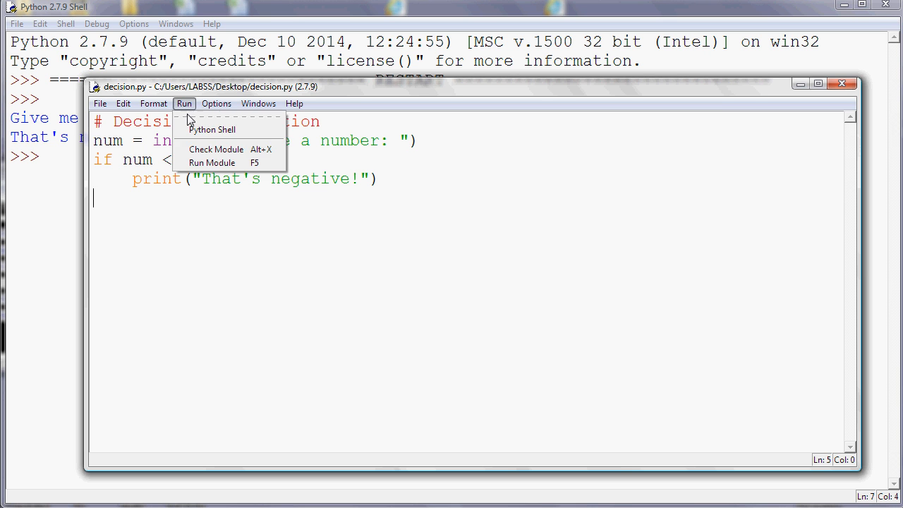
left_click(212, 164)
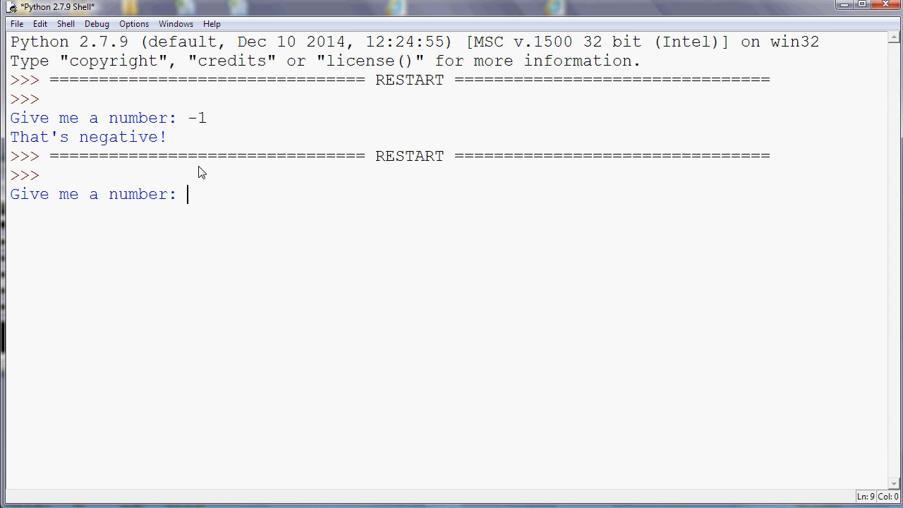
mouse_move(294, 257)
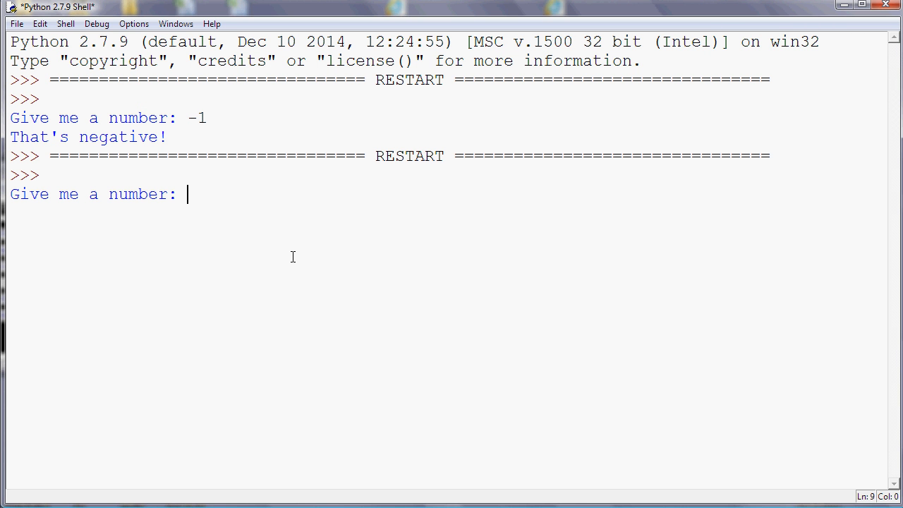
type("3")
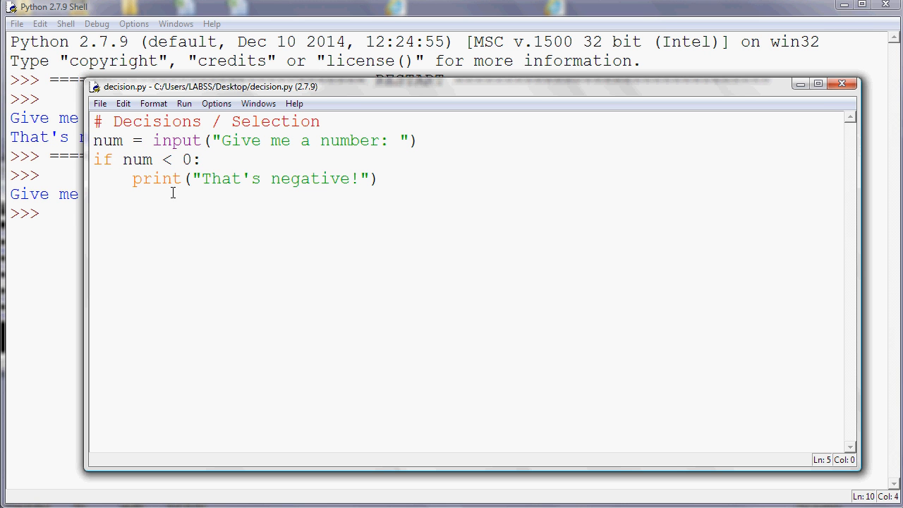
- Add an 'else:' branch below the if num < 0 block
left_click_drag(93, 159, 200, 159)
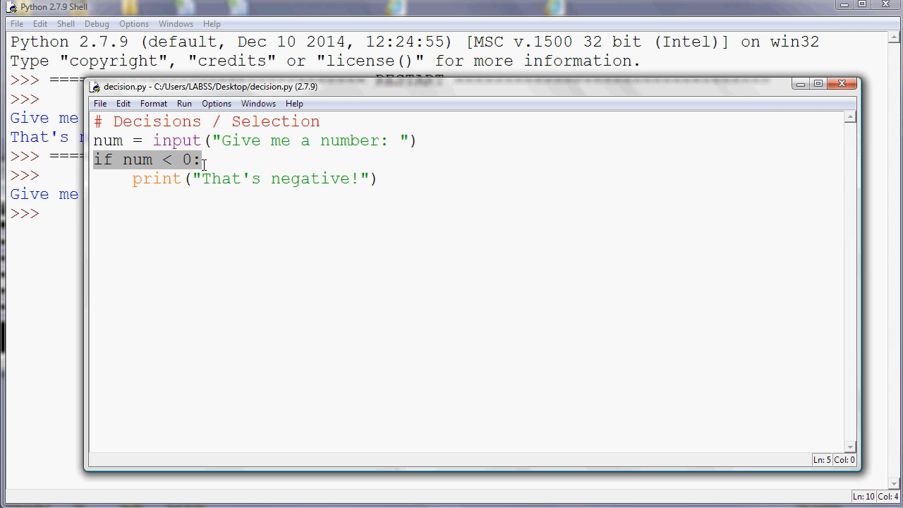
left_click(200, 160)
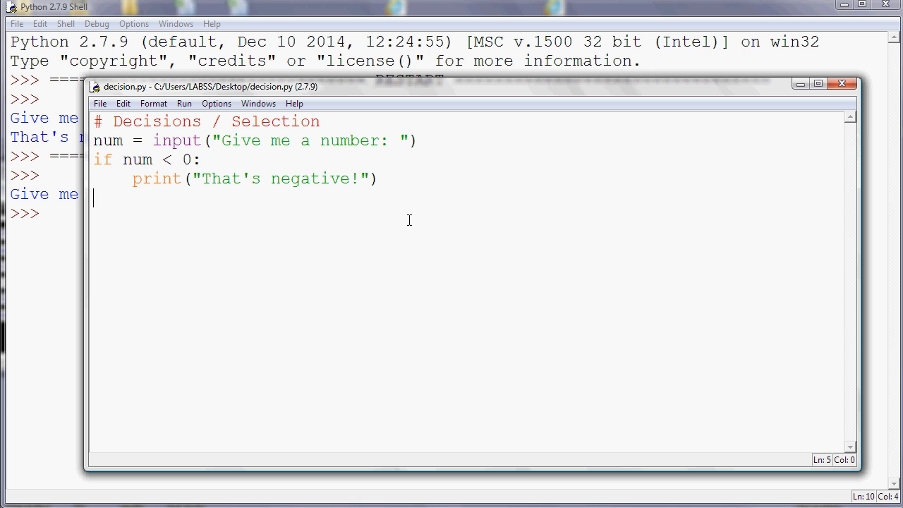
type("else")
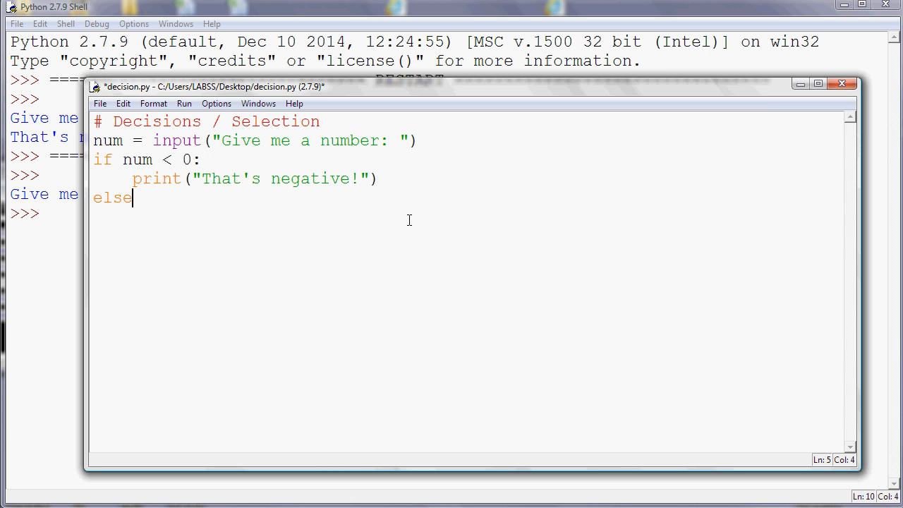
type(":")
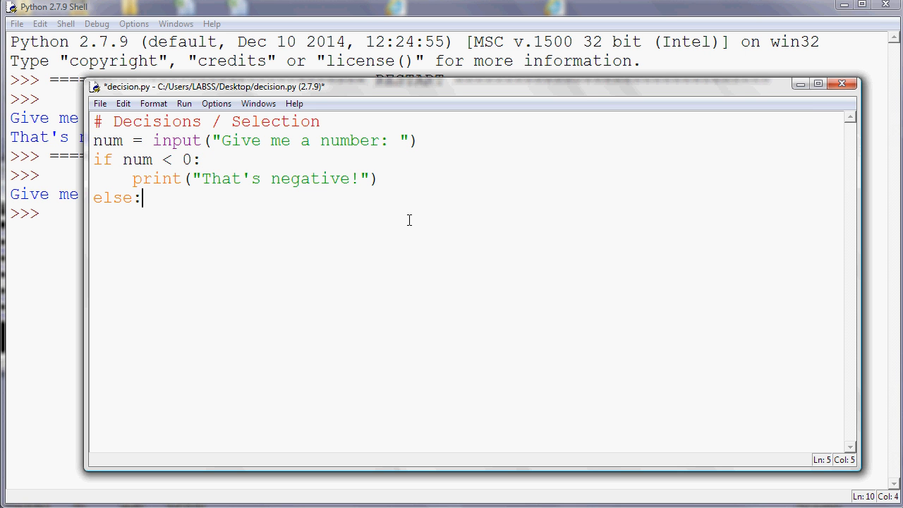
key("enter")
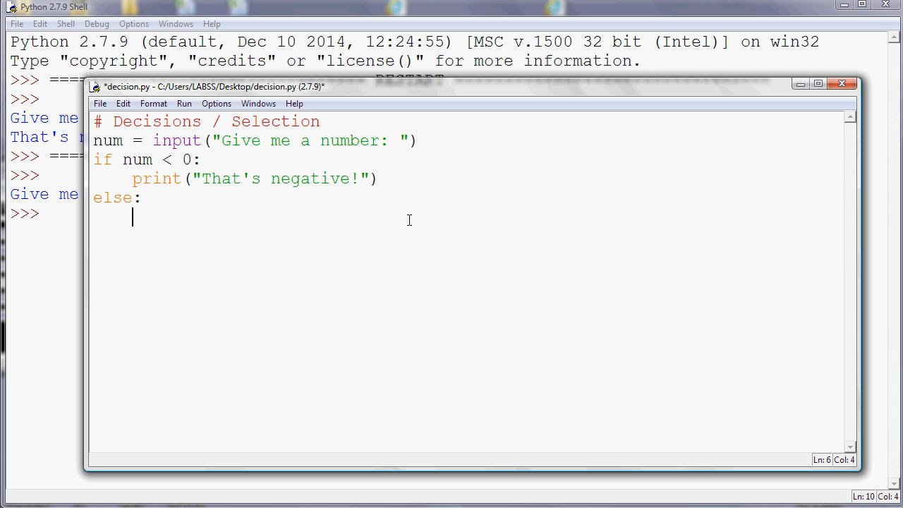
- In the else branch, print "That's positive!"
type("print(")
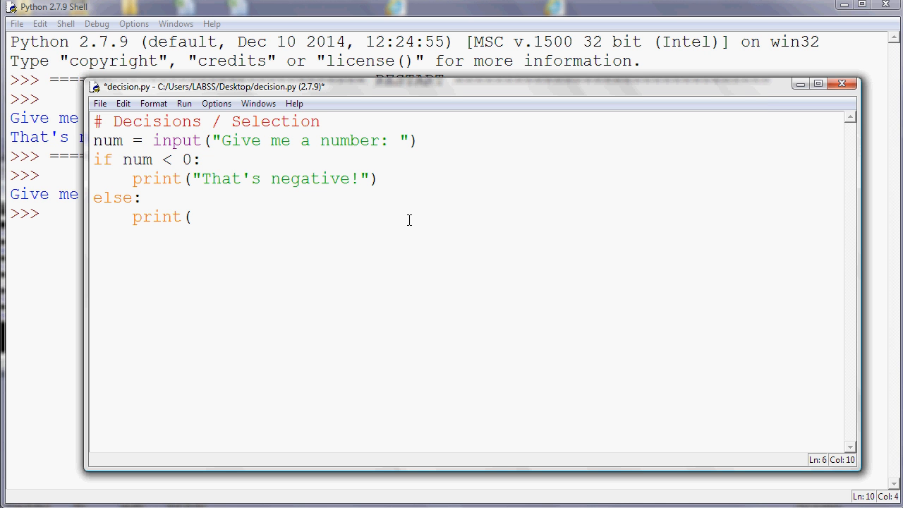
type("\"That's")
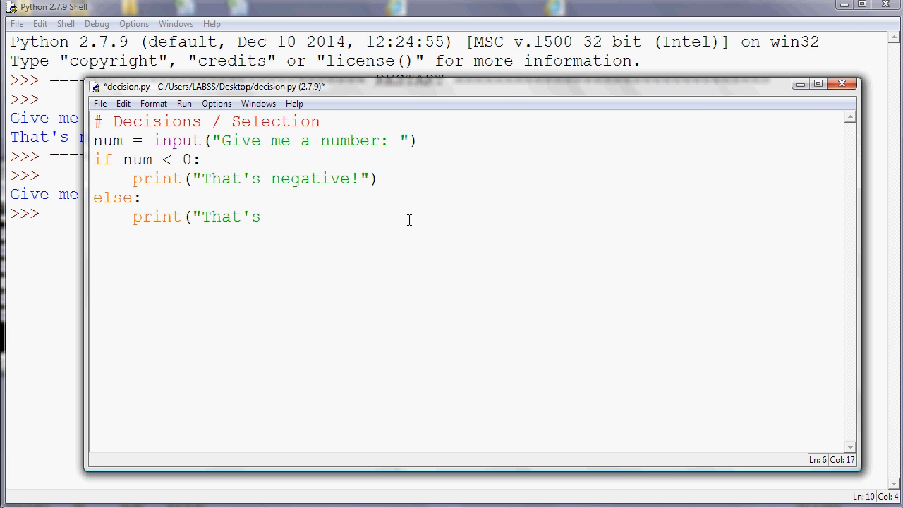
type("postii")
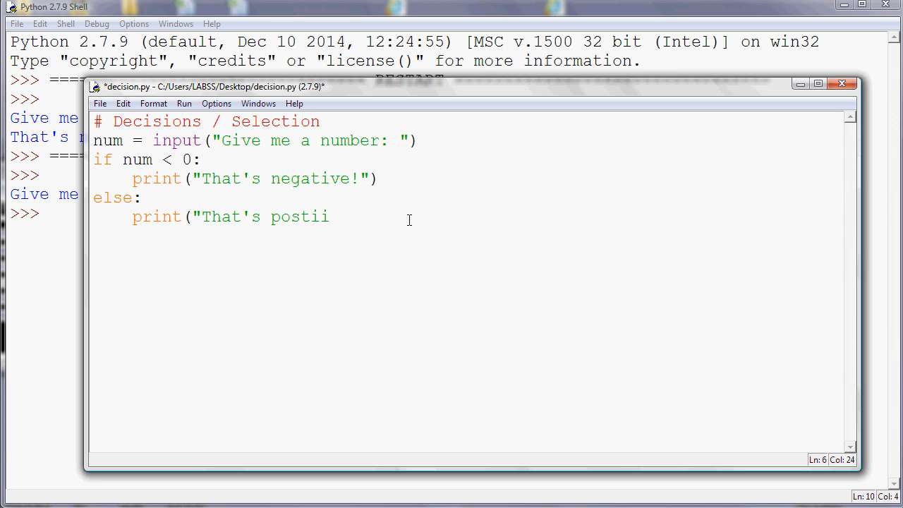
key("Backspace")
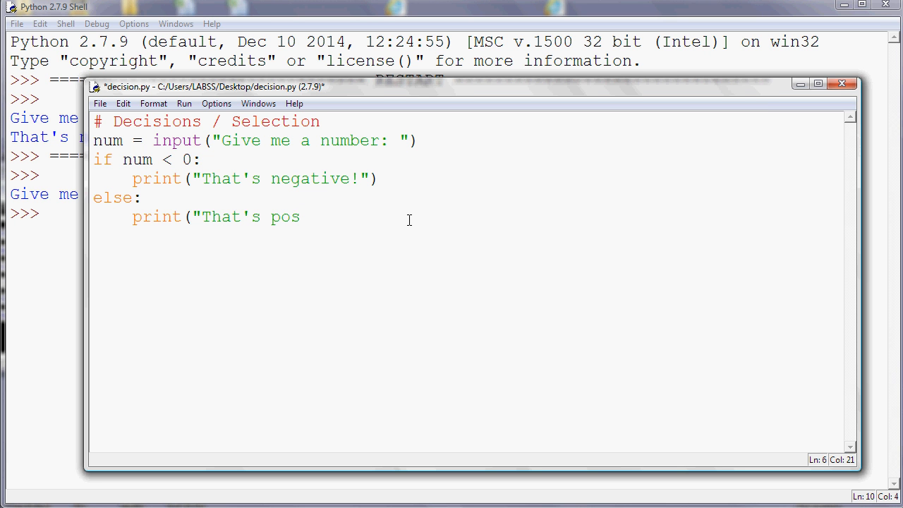
type("itive!\")")
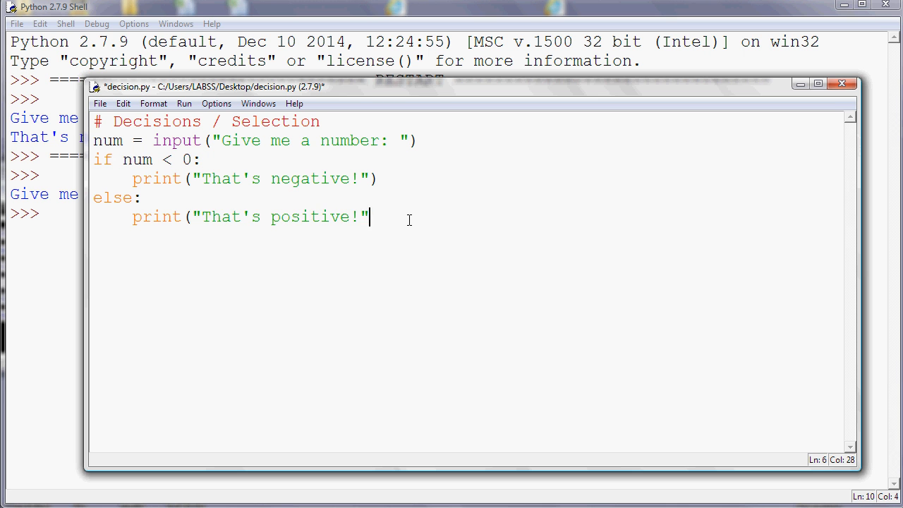
type(")")
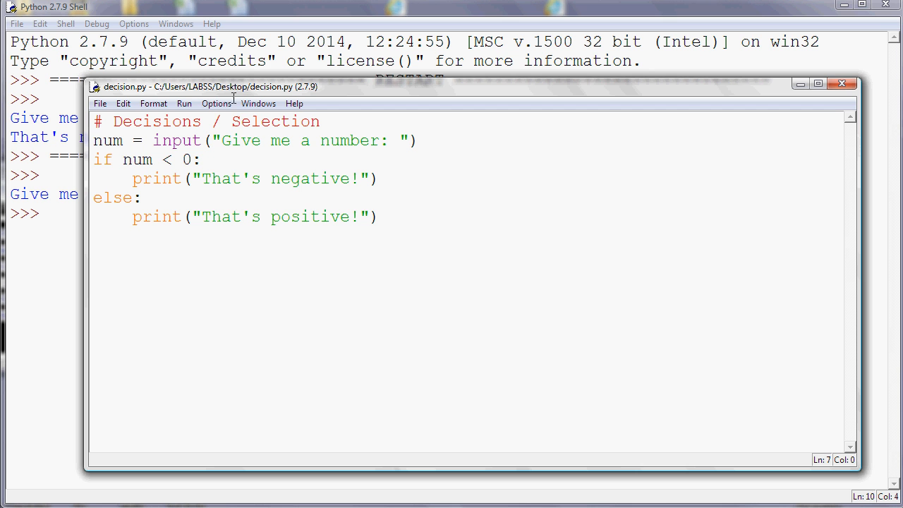
- Run the script twice: -1 prints That's negative!, 5 prints That's positive!
left_click(184, 103)
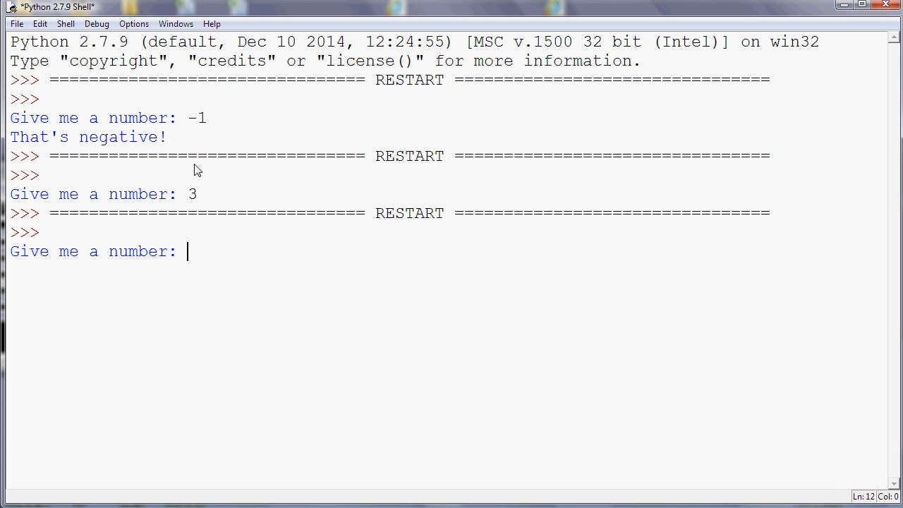
type("-1")
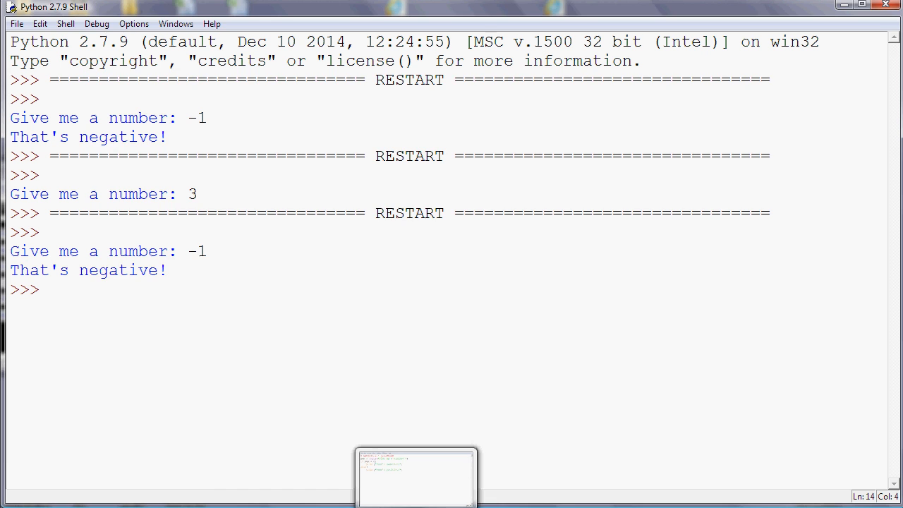
left_click(184, 104)
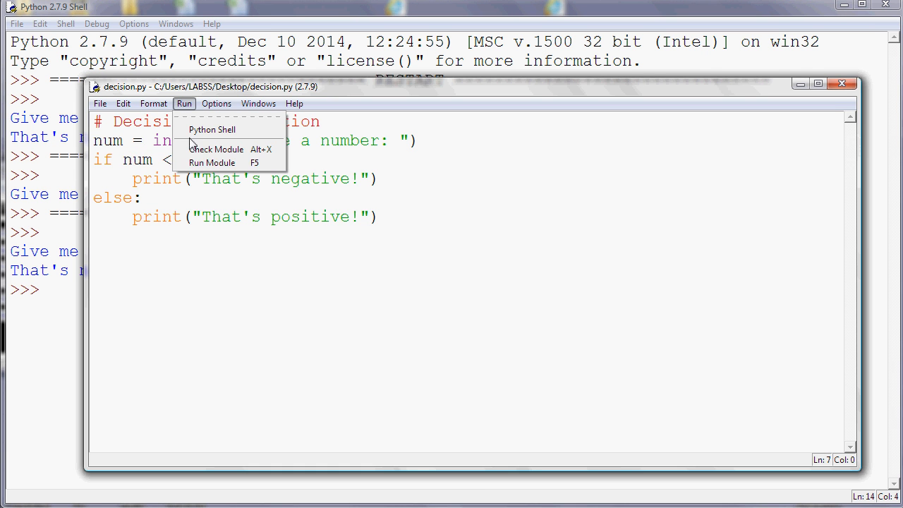
left_click(212, 163)
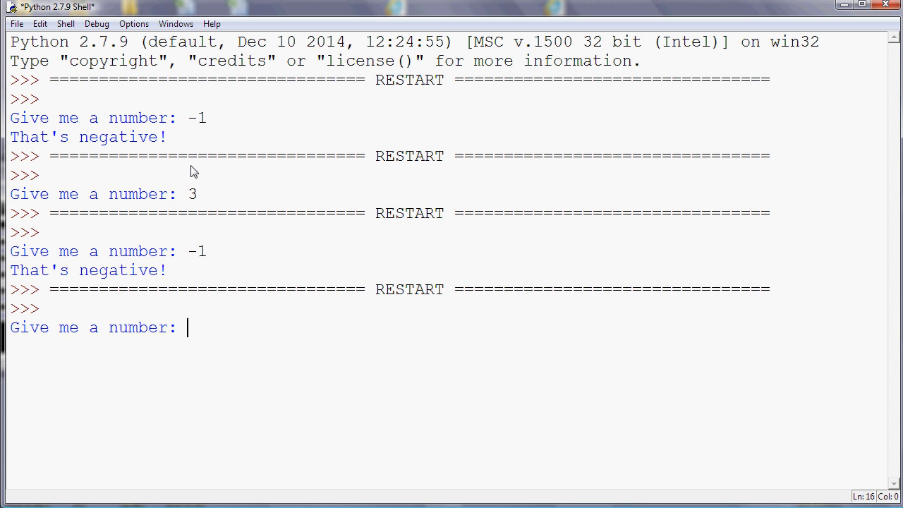
type("5")
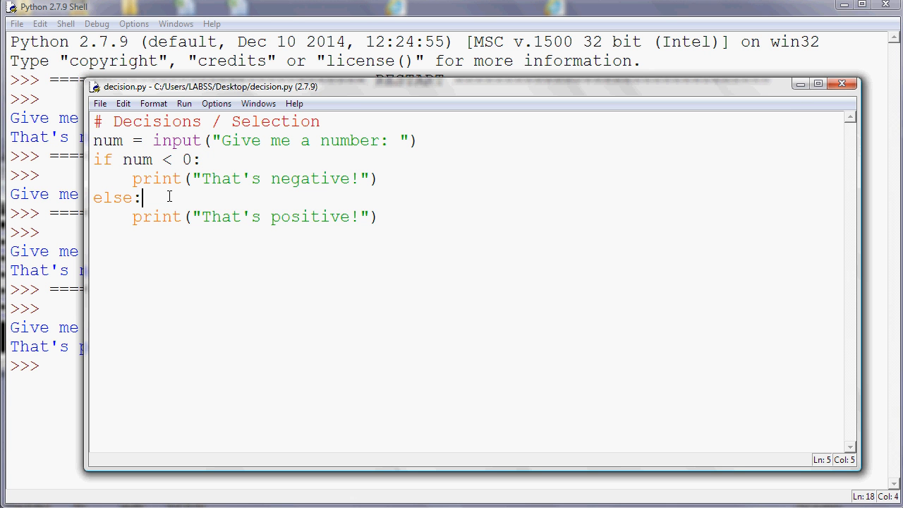
- Inside the else branch, add the nested check 'if num == 0:'
type("if")
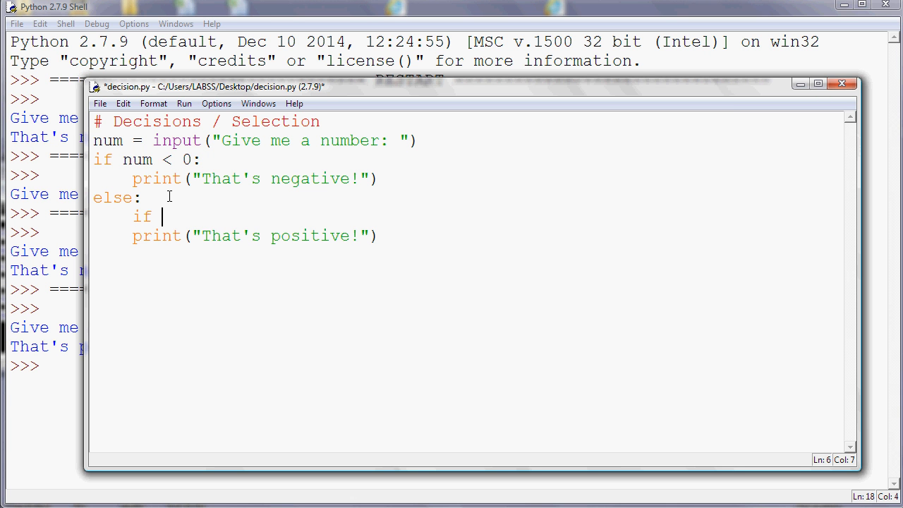
type("num")
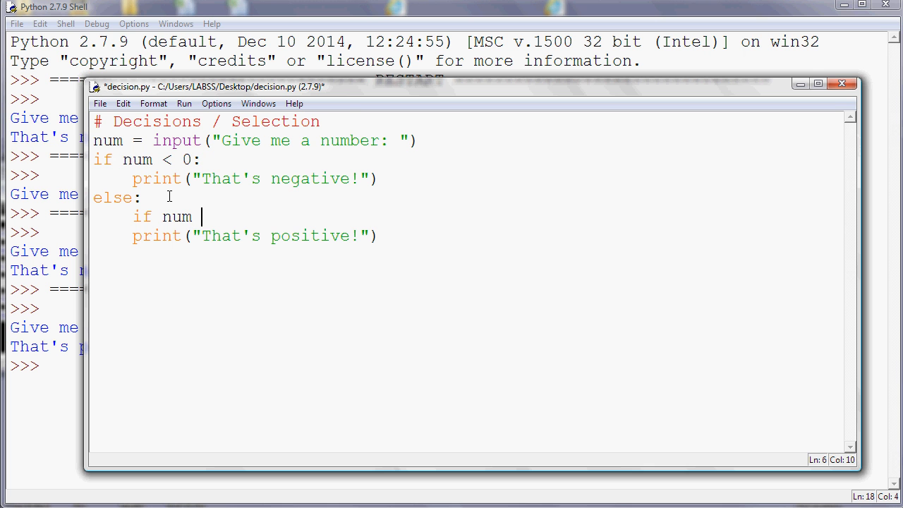
type("==")
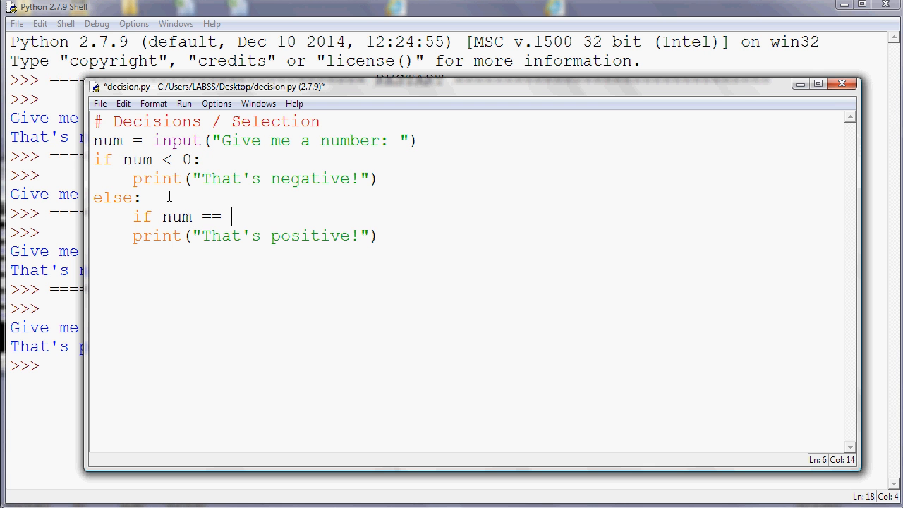
type("0")
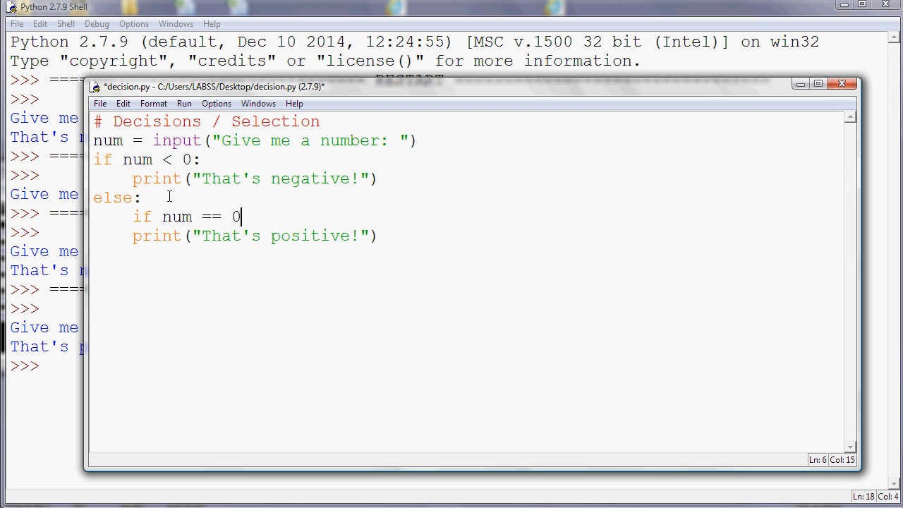
type(":")
type("p")
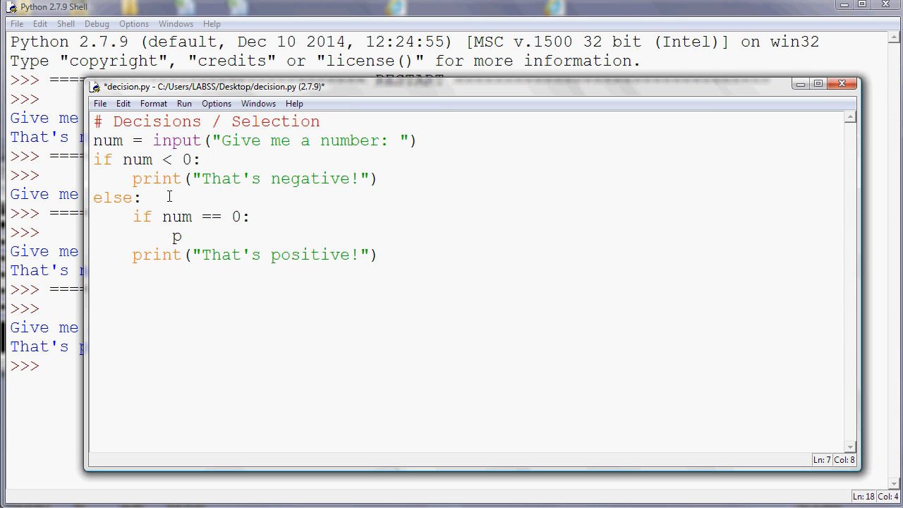
- Print "That's zero!" under the num == 0 check
type("rint")
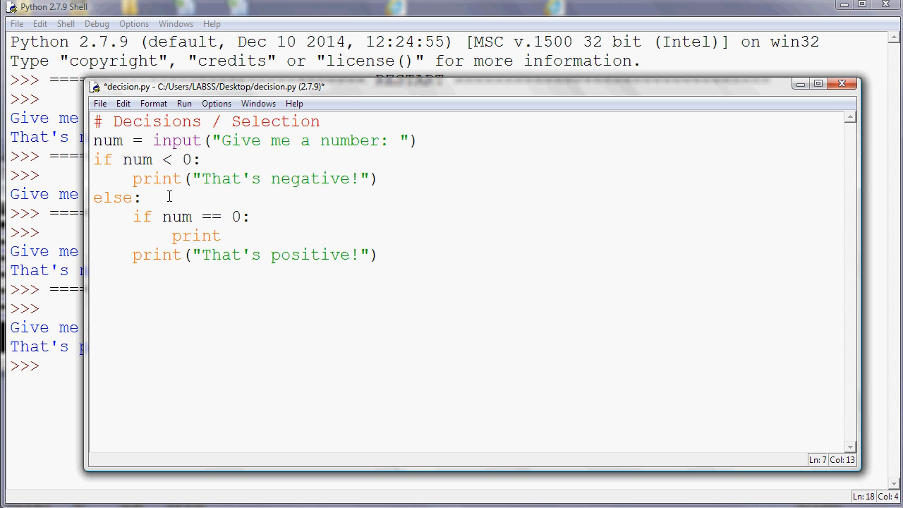
type("(\"Tha")
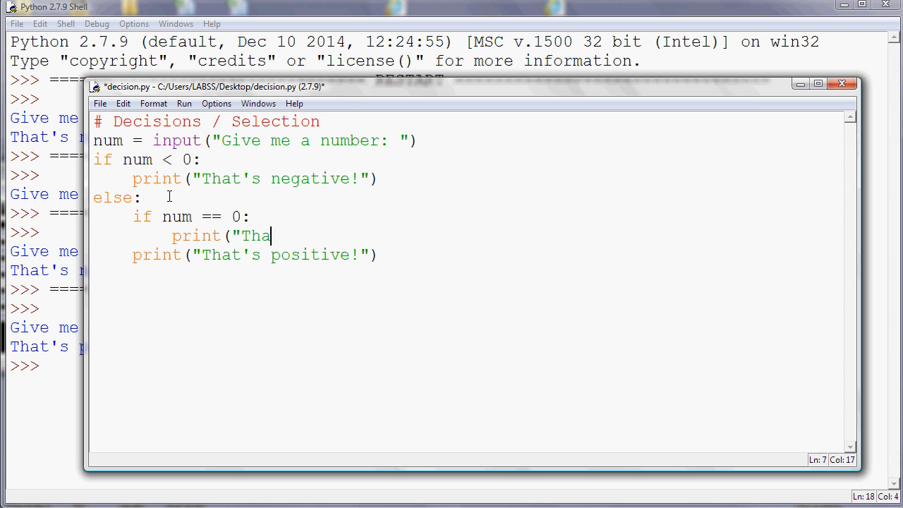
type("t's zero")
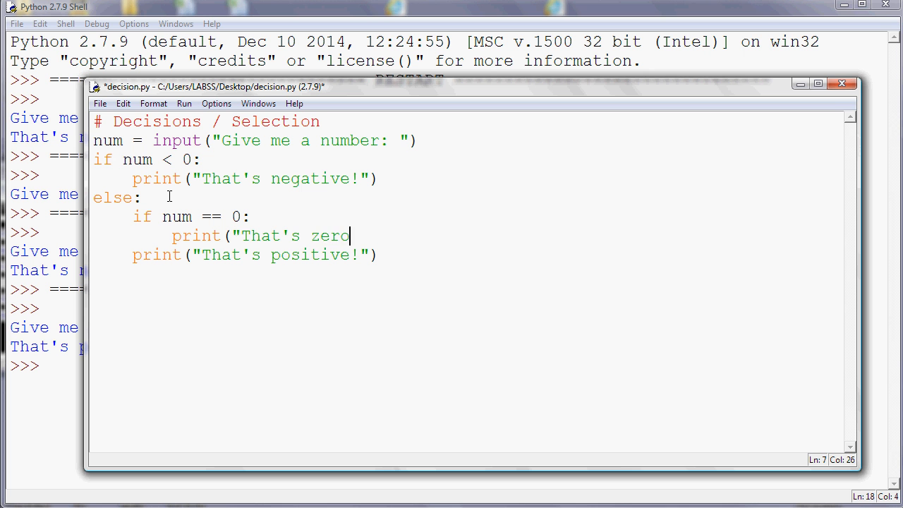
type("!\")")
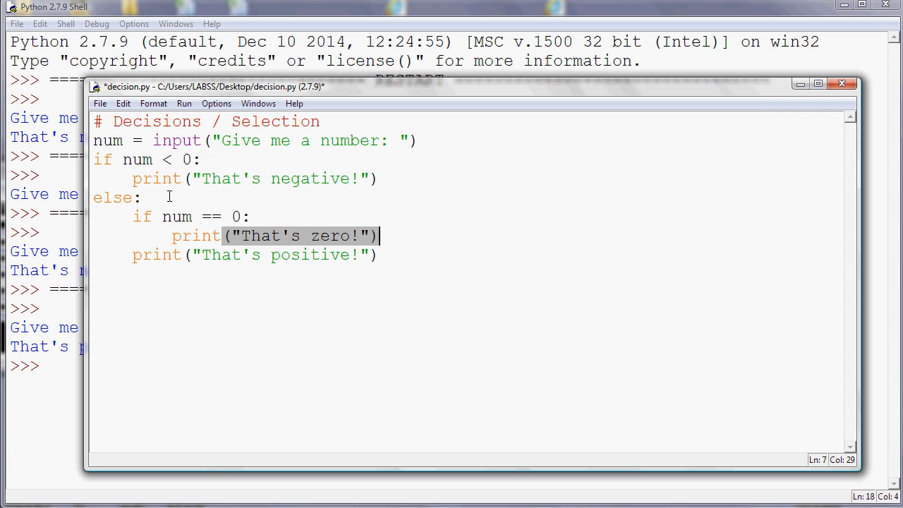
- Add a nested 'else:' keeping the That's positive! print beneath it
type("e")
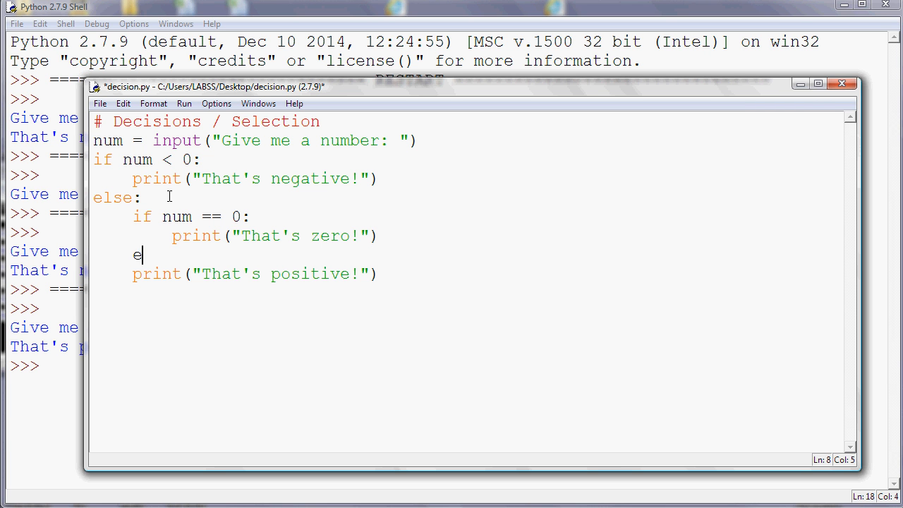
type("lse:")
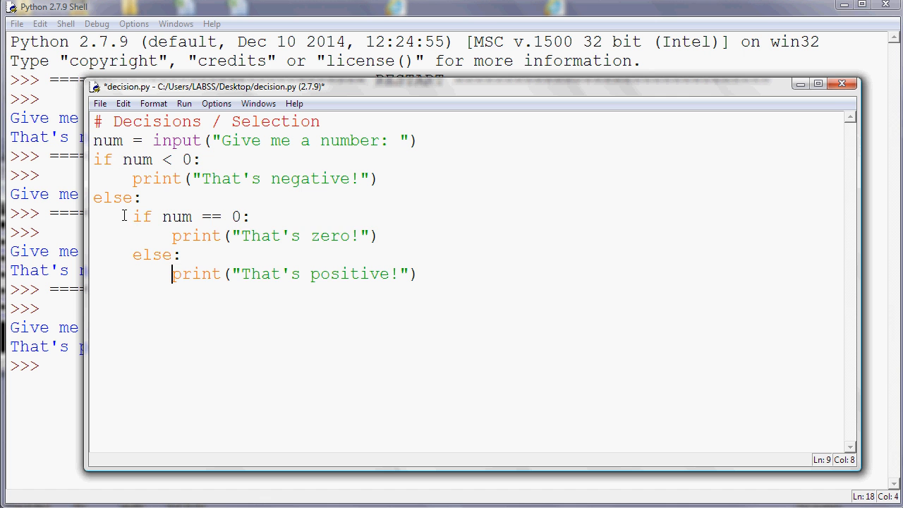
left_click_drag(133, 217, 338, 274)
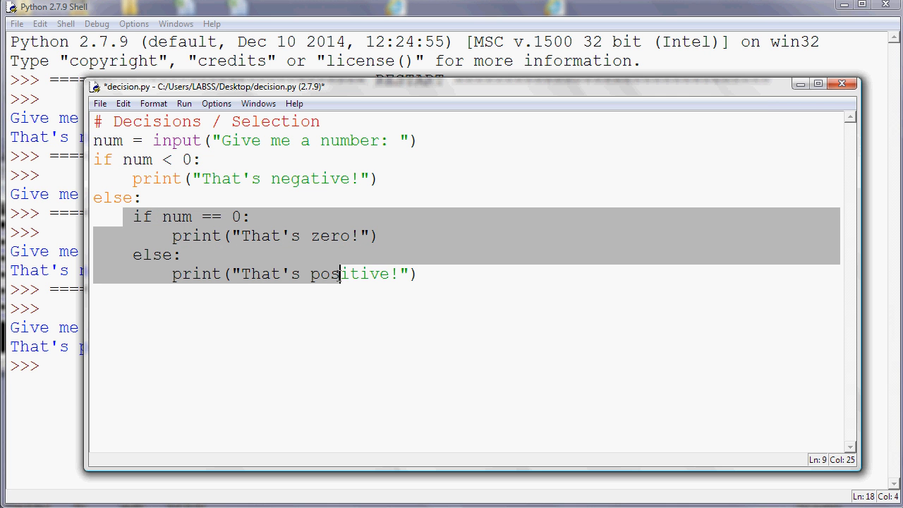
left_click(299, 235)
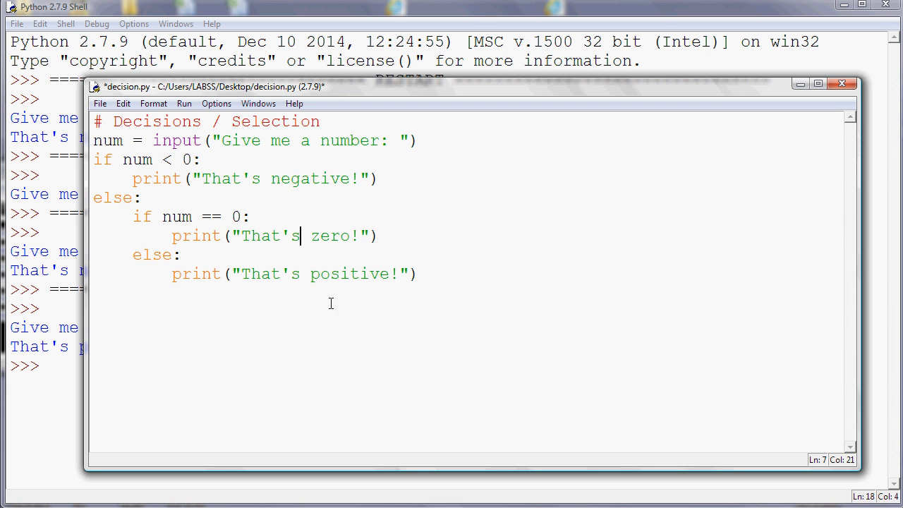
- Run the script twice: -1 prints That's negative!, 0 prints That's zero!
left_click(223, 291)
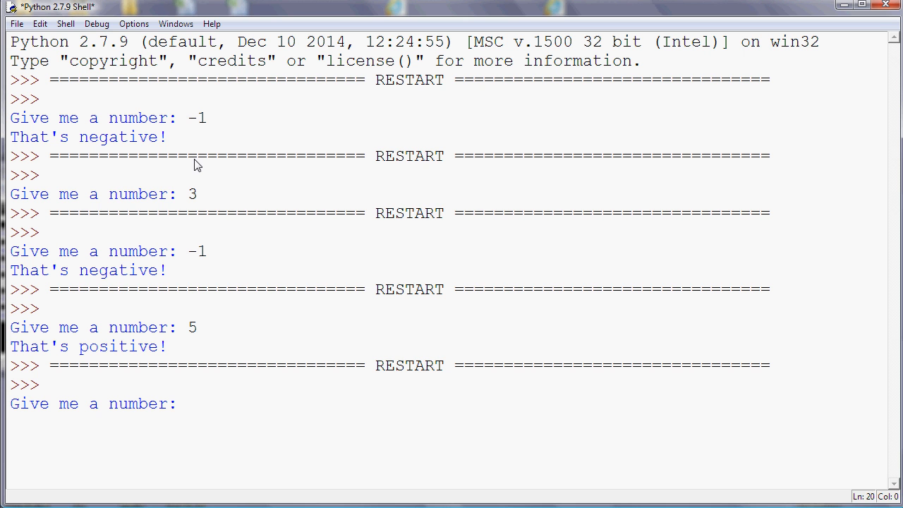
type("-1")
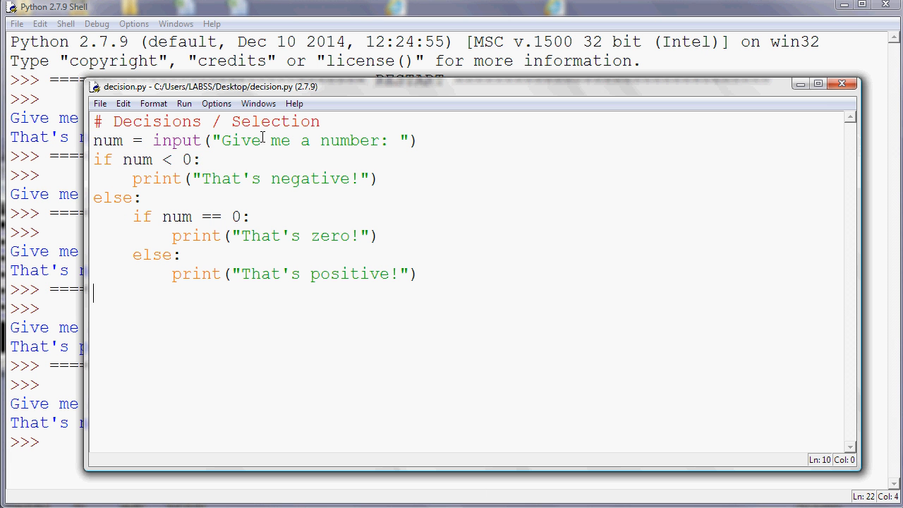
left_click(184, 103)
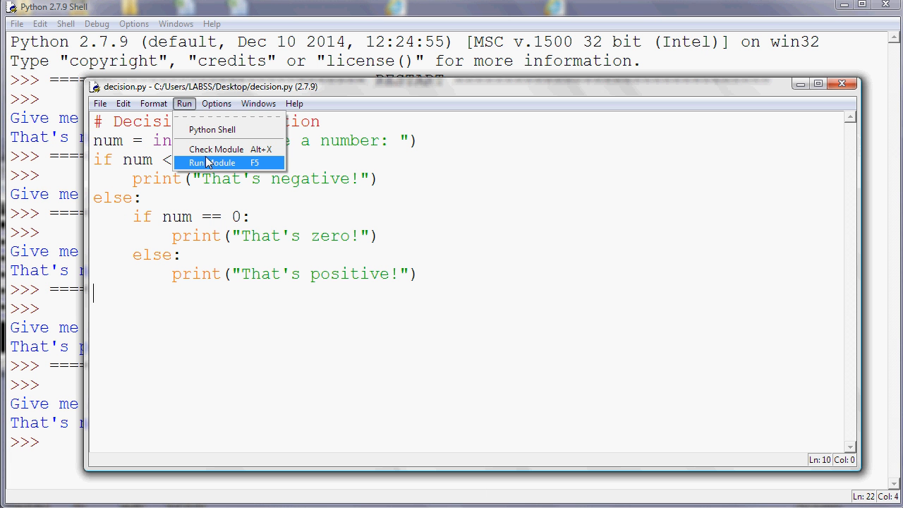
left_click(211, 164)
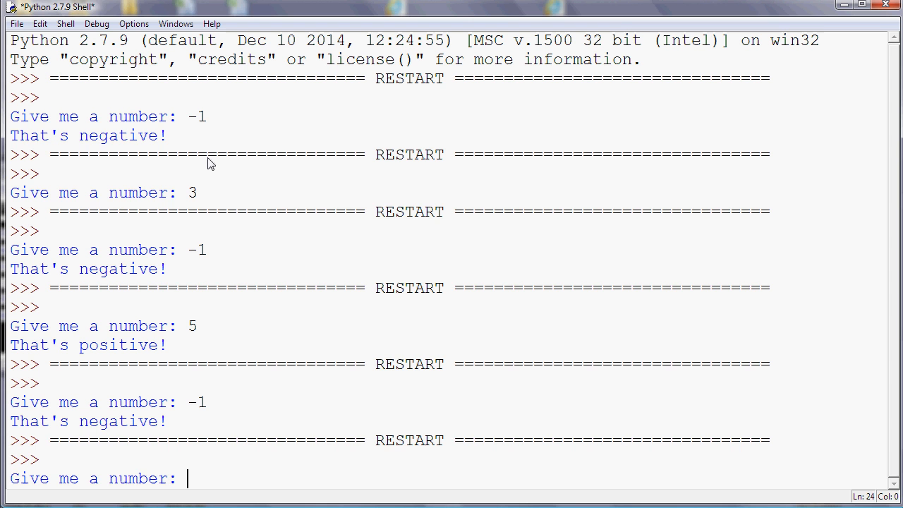
type("0")
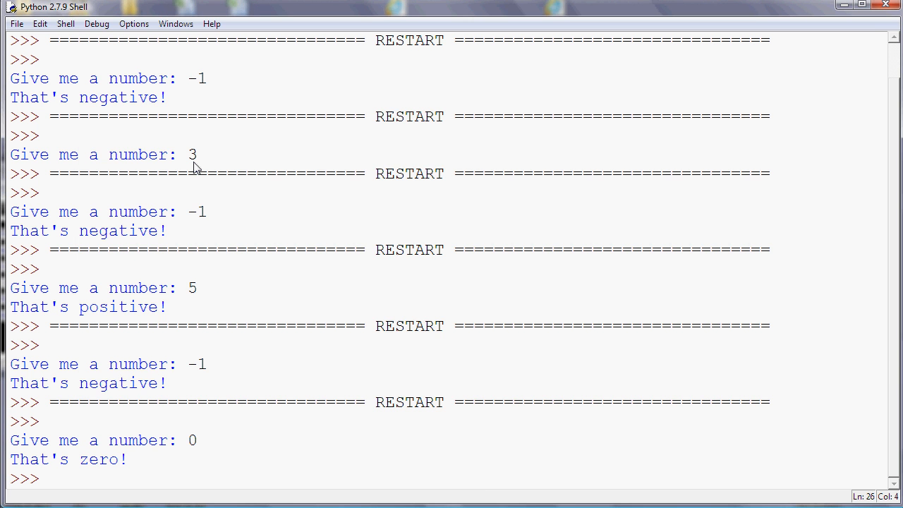
- Write the loop's print line as str(n)+" x "+str(t)+" = "+str(n*t)
type("1")
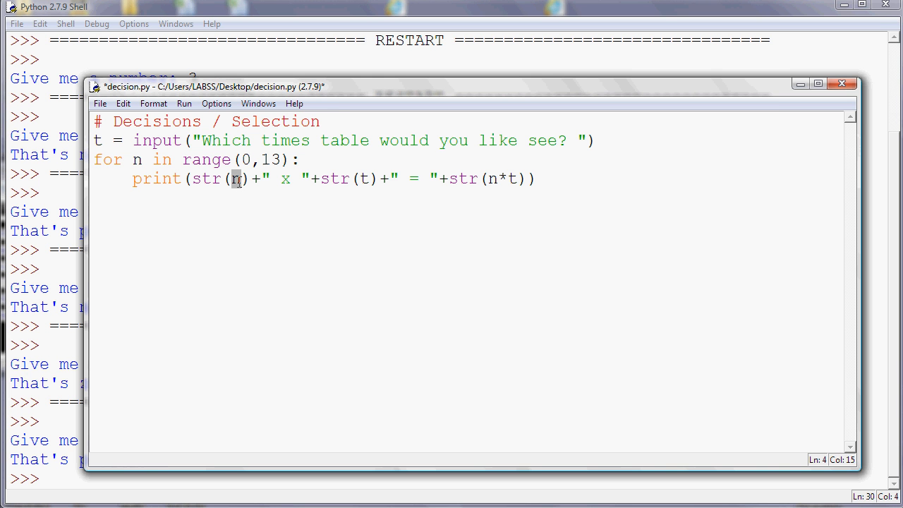
double_click(206, 177)
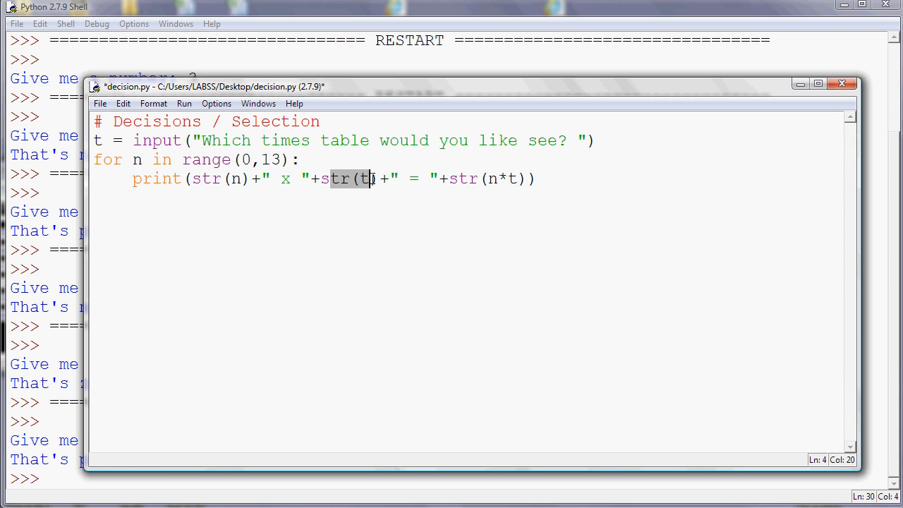
type(")")
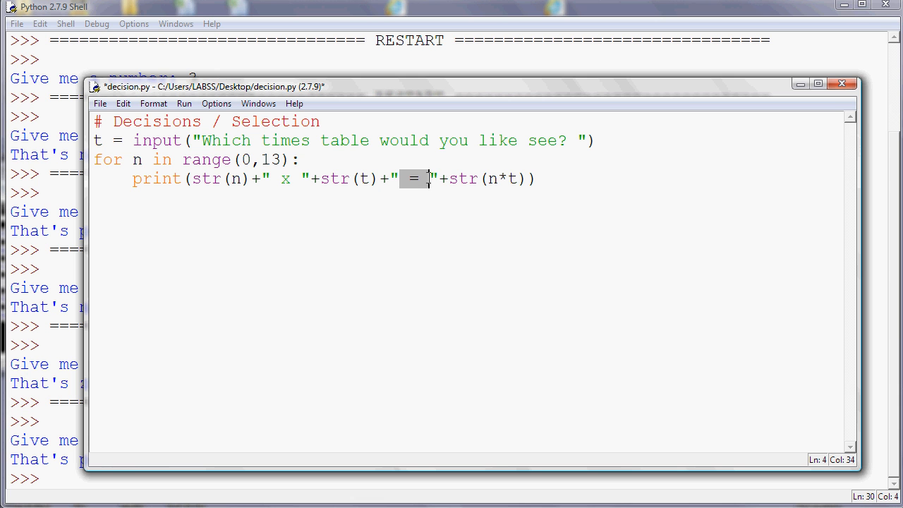
double_click(465, 178)
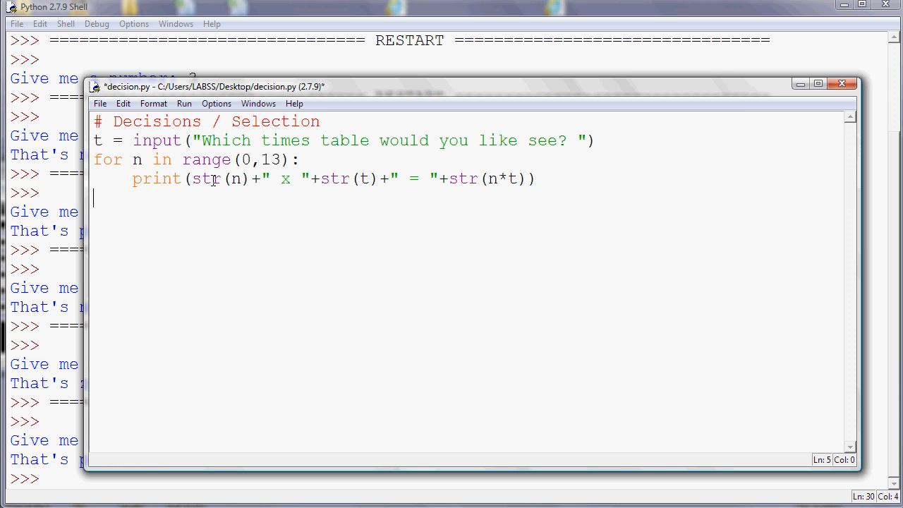
double_click(206, 178)
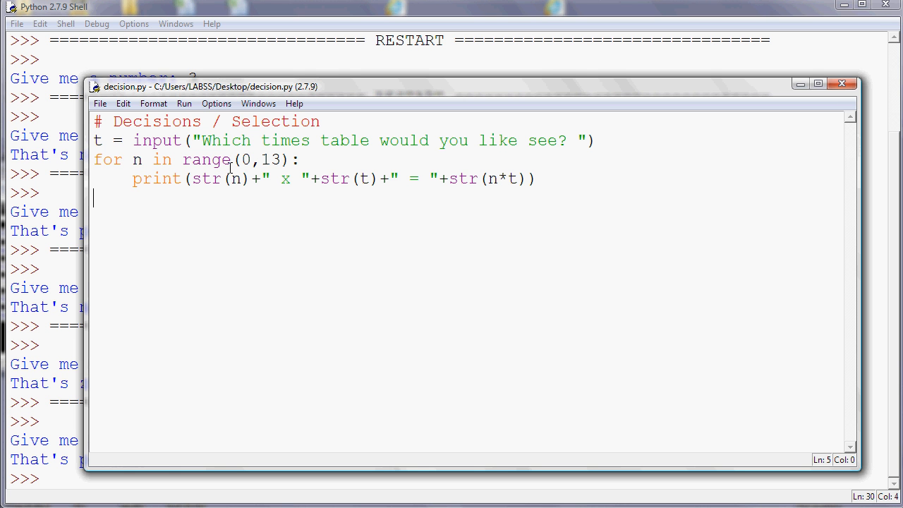
- Run the script and enter 2 to print the 2 times table in the shell
left_click(184, 103)
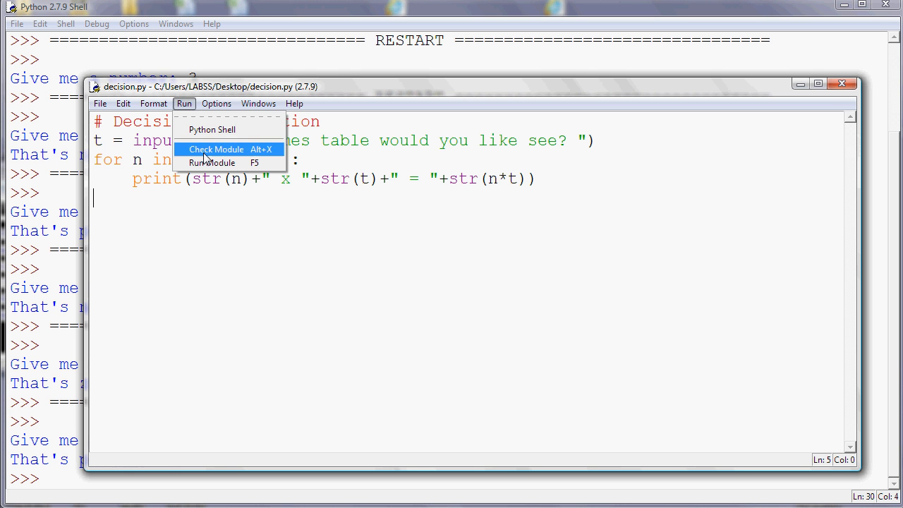
left_click(212, 162)
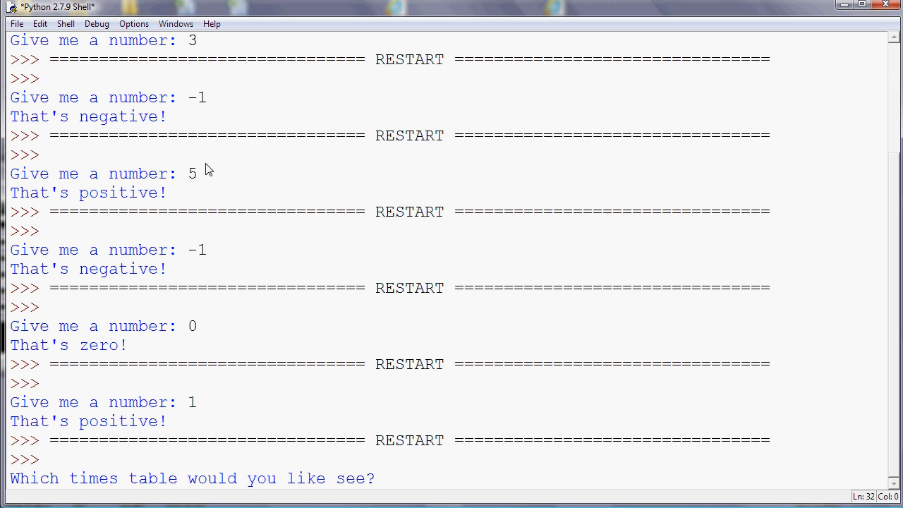
type("2")
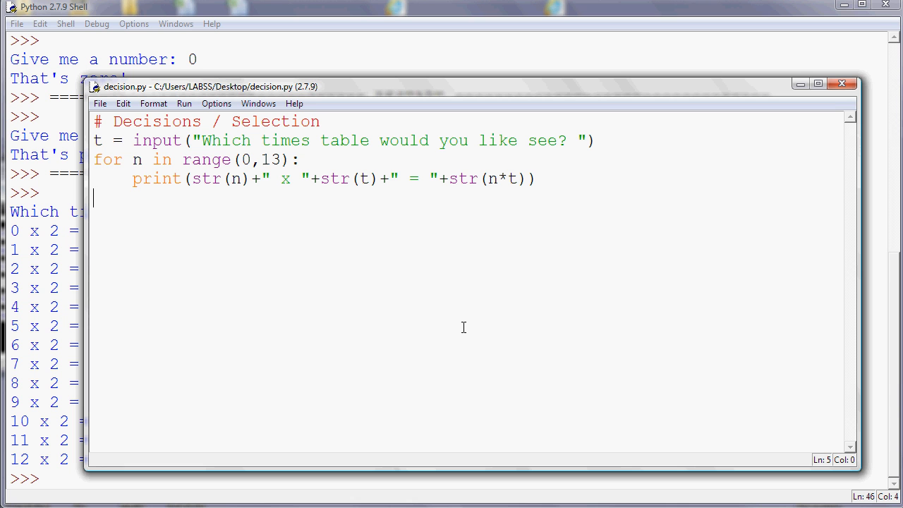
mouse_move(542, 142)
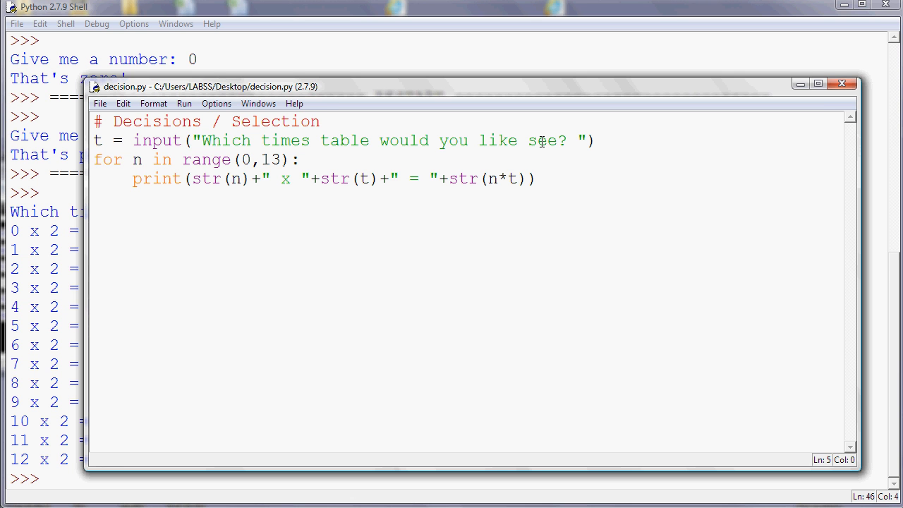
- Ask which table to be tested on and prompt "What is n x t?" via input each row
double_click(542, 141)
type("to be tested on")
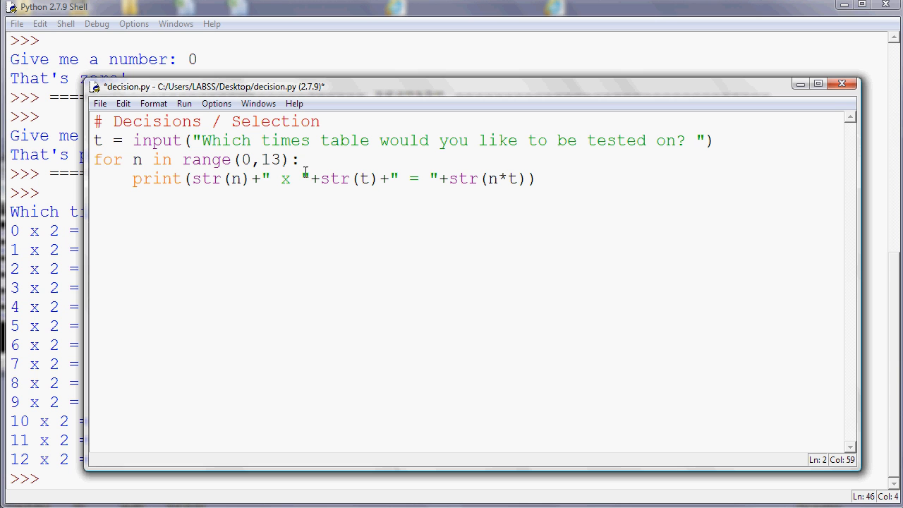
mouse_move(209, 186)
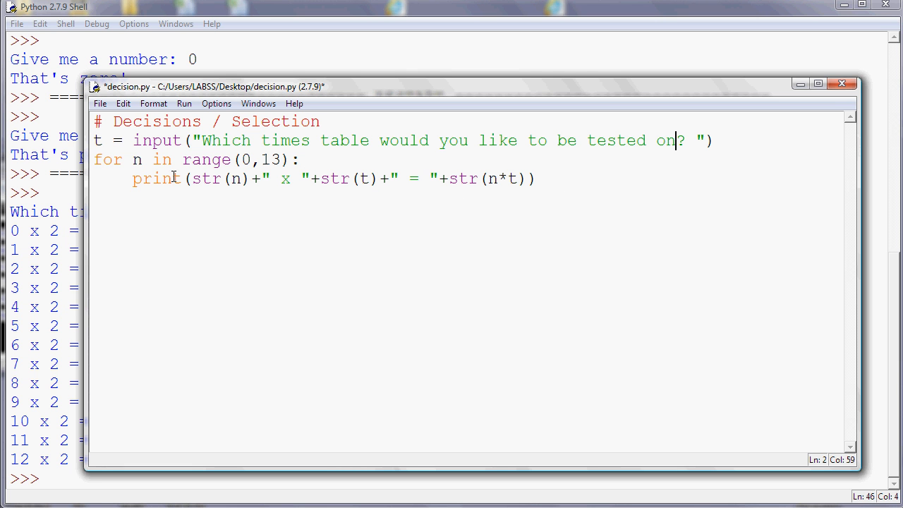
double_click(154, 178)
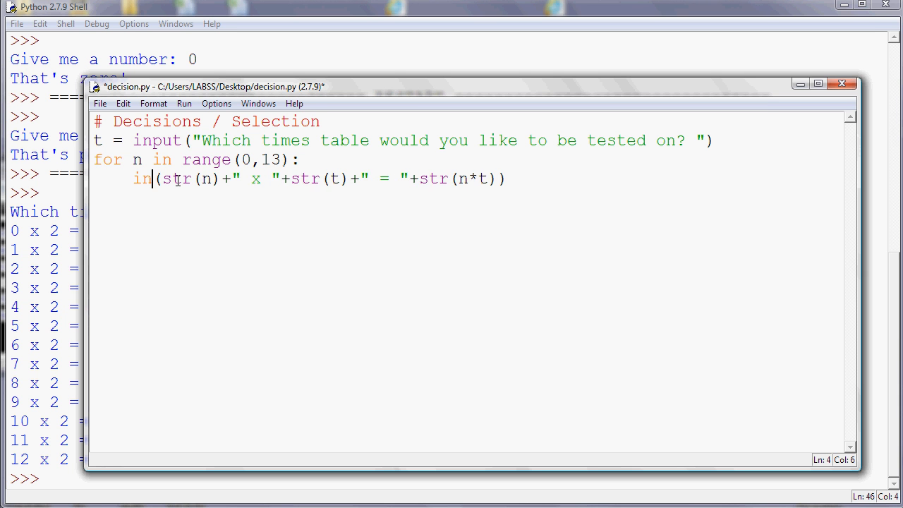
type("put")
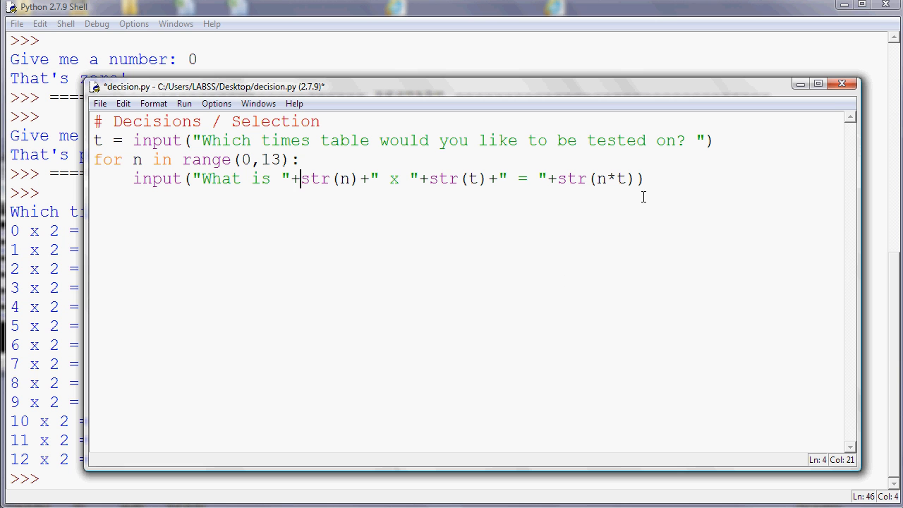
left_click(638, 178)
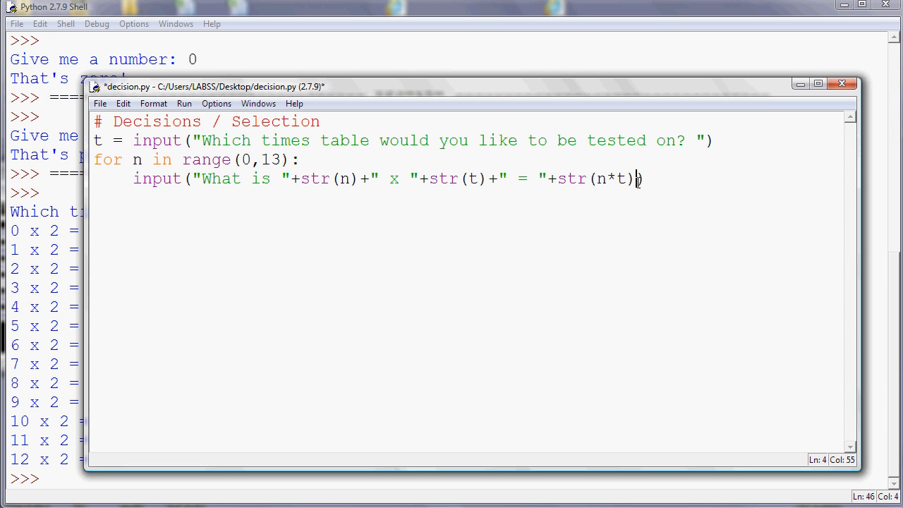
mouse_move(556, 204)
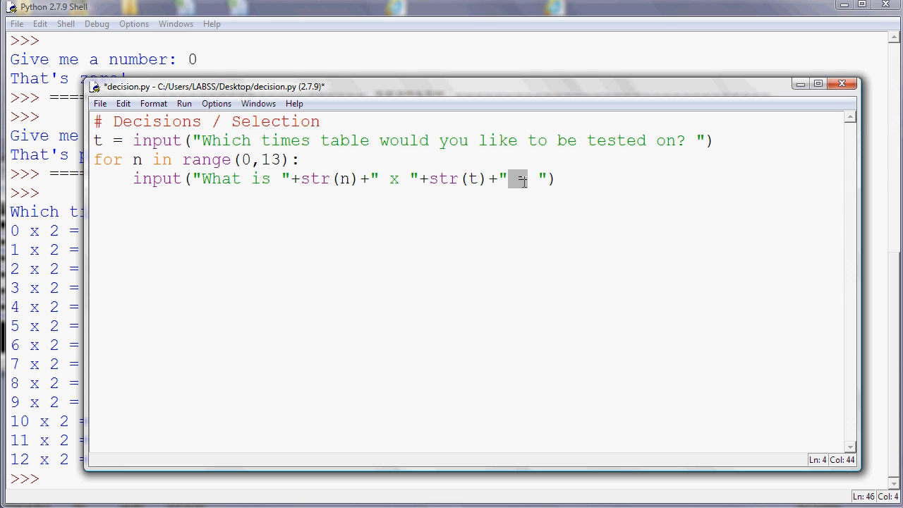
type("?")
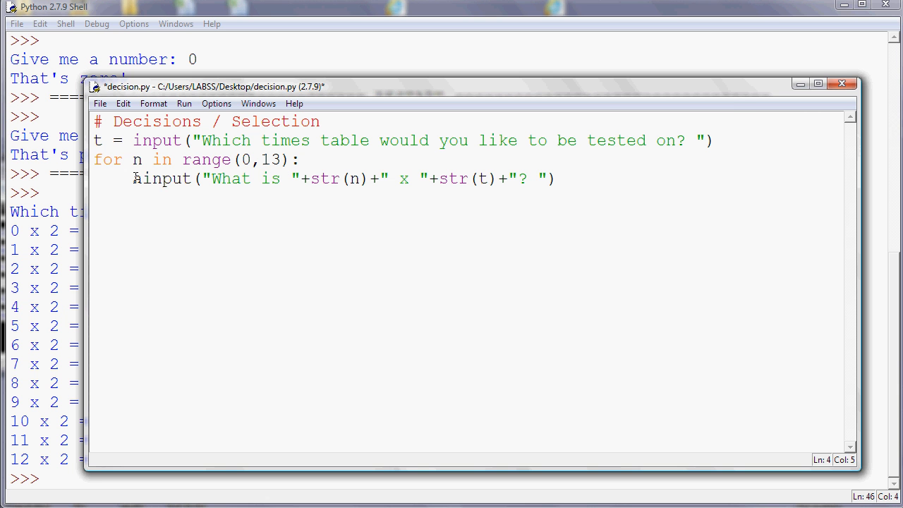
- Store each reply in answer and start score at 0 before the loop
type("answr")
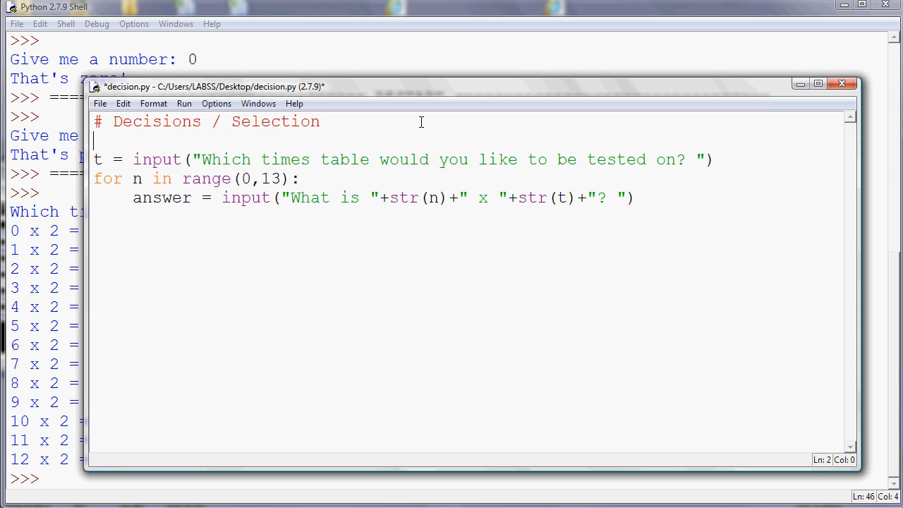
type("score")
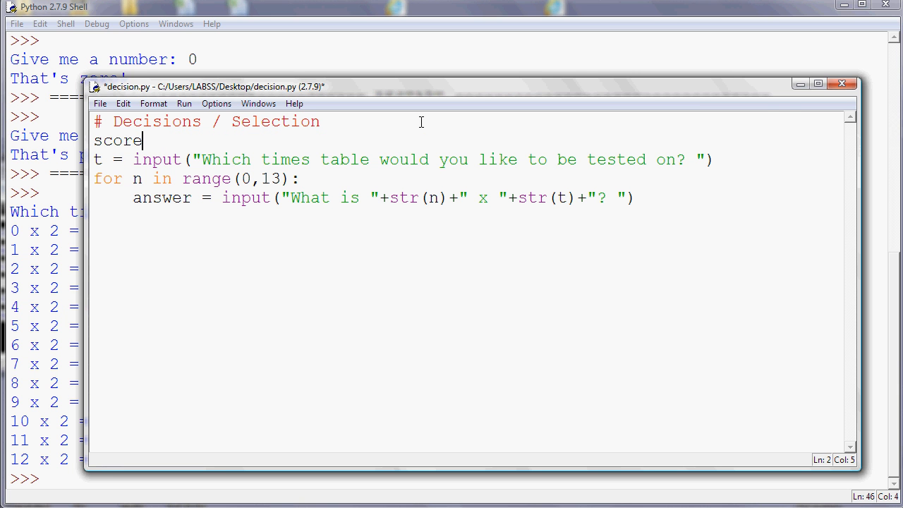
type("=")
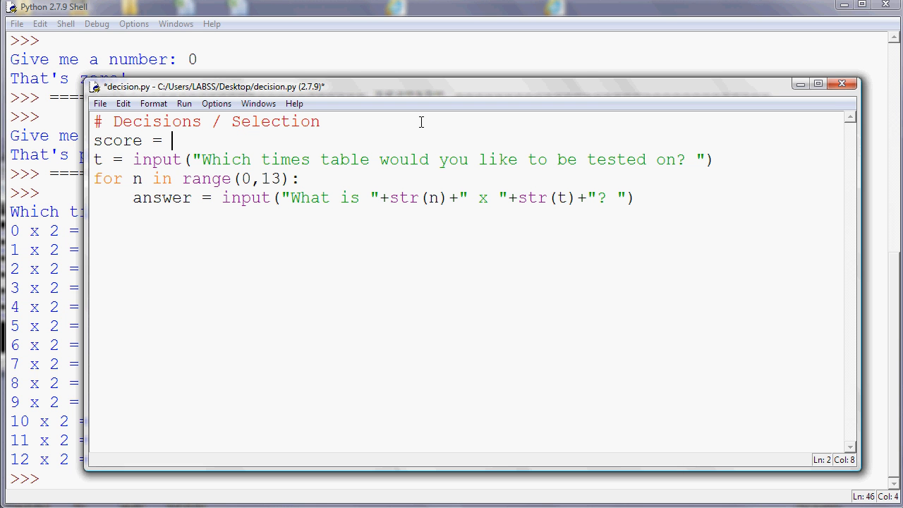
type("0")
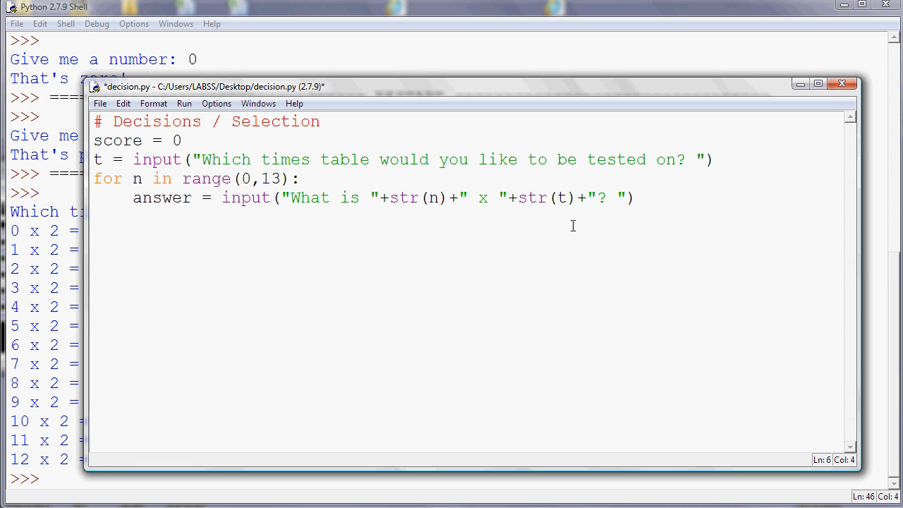
- Add 1 to score when answer == n*t
type("if")
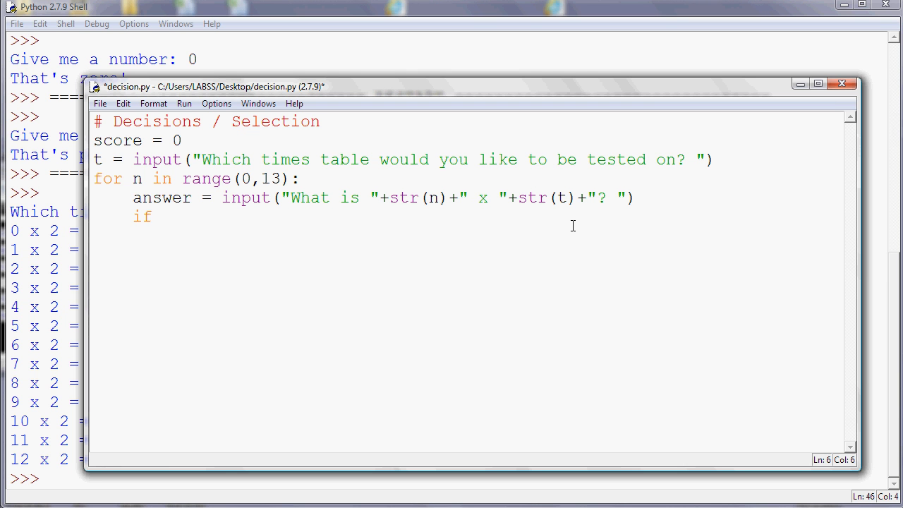
type("answer")
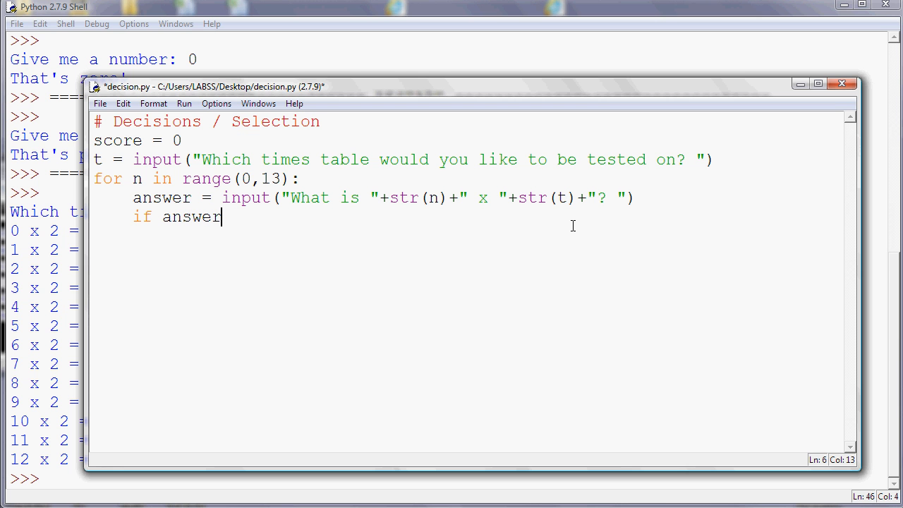
type("==")
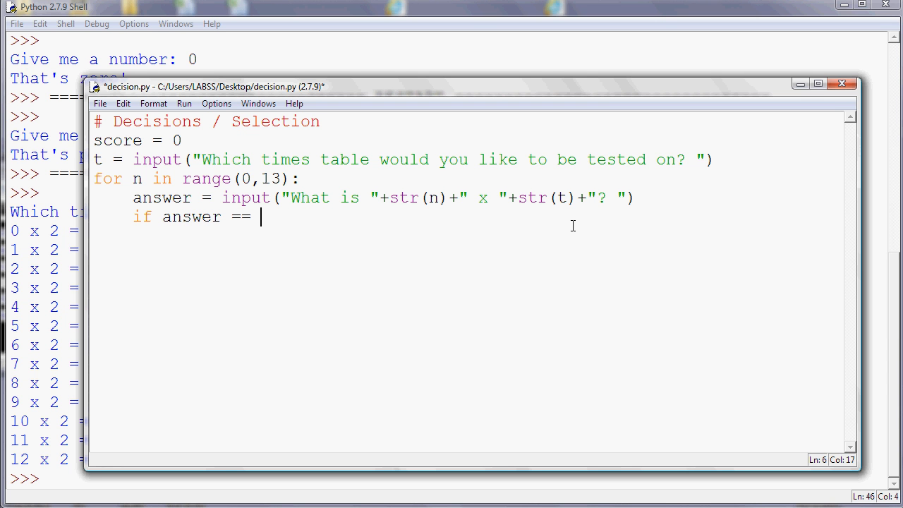
type("n")
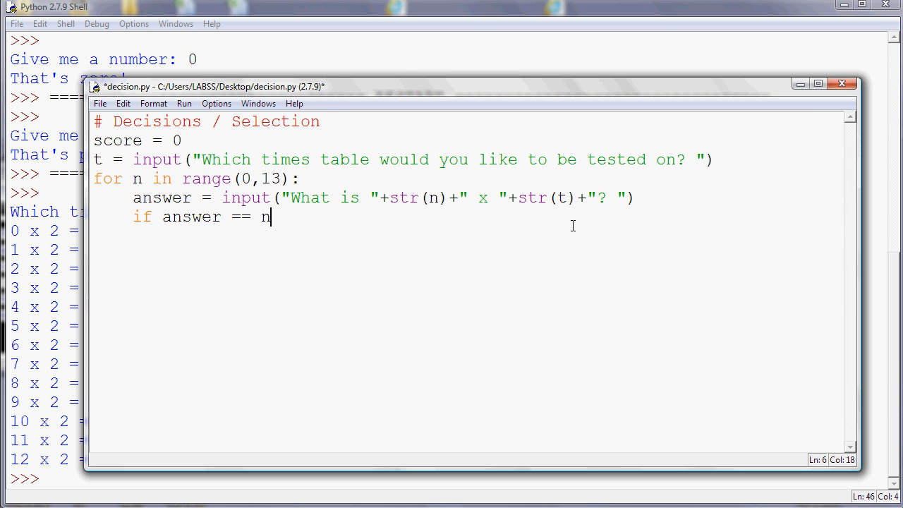
type("*")
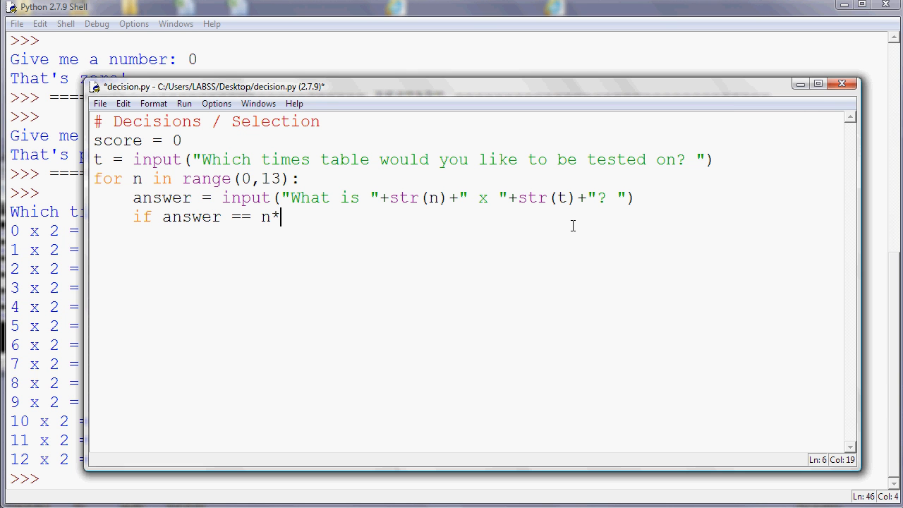
type("t")
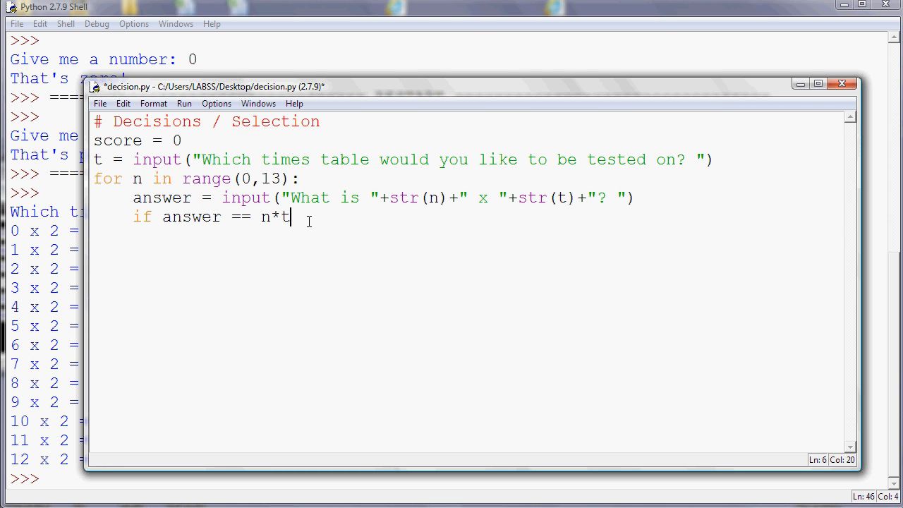
key("enter")
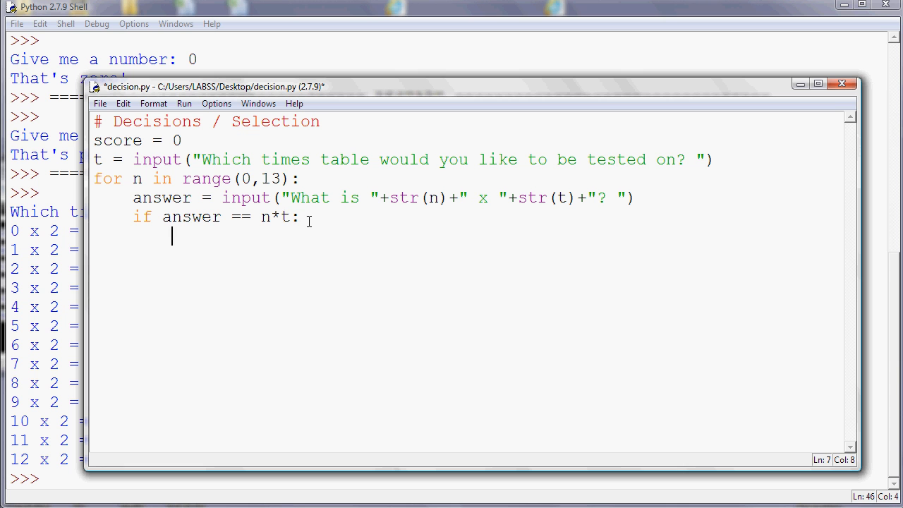
type("score")
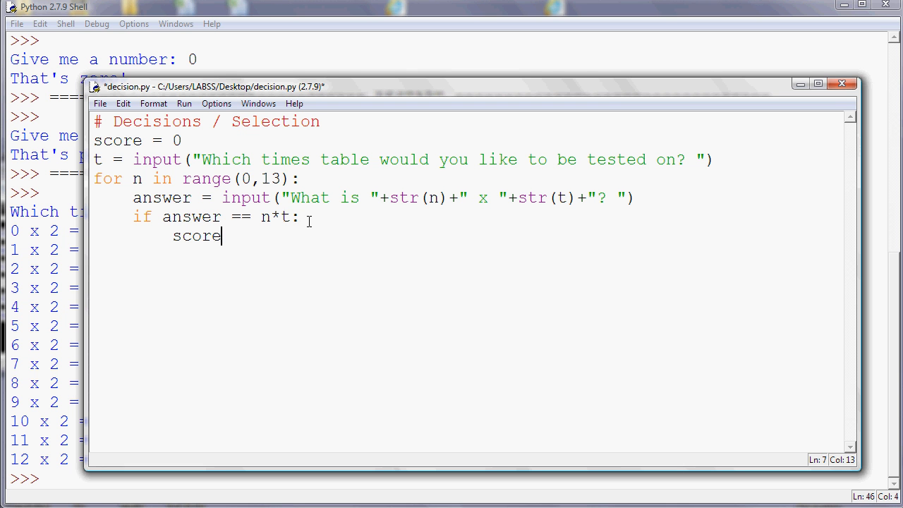
type("+")
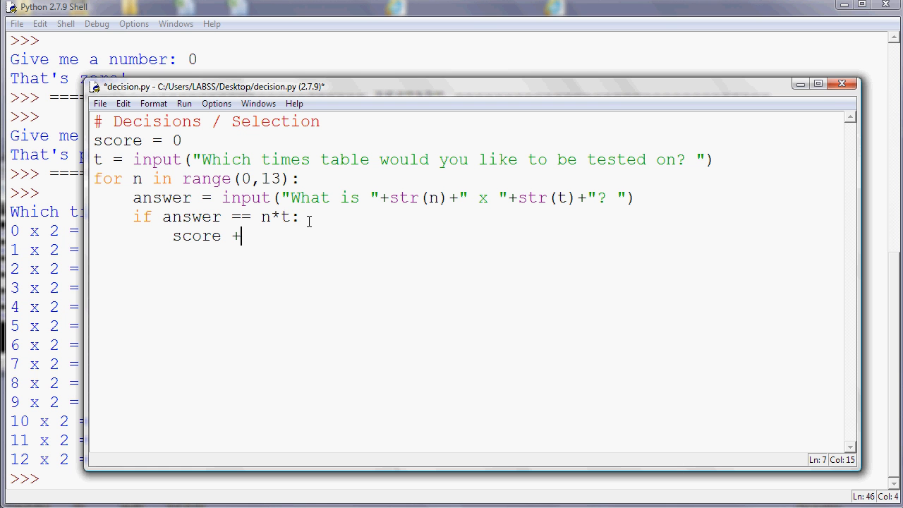
type("= 1")
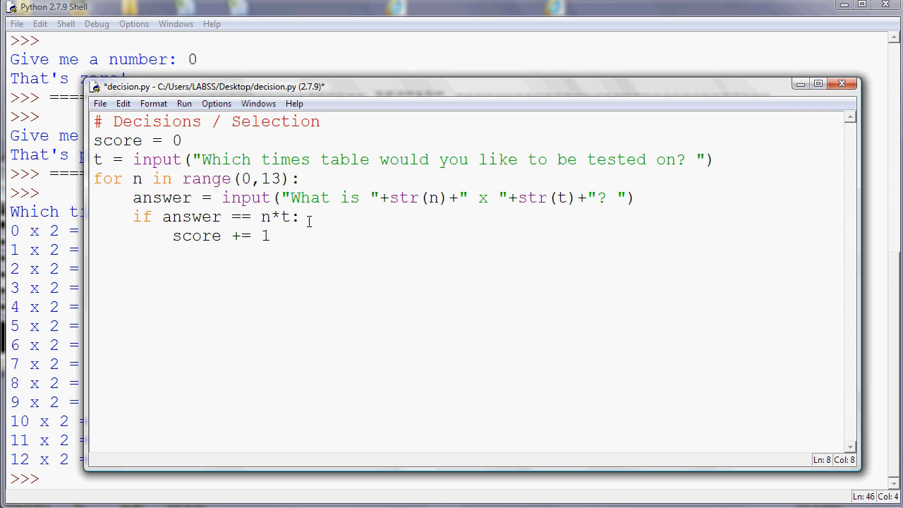
- After the loop, print "You scored" followed by score
type("print")
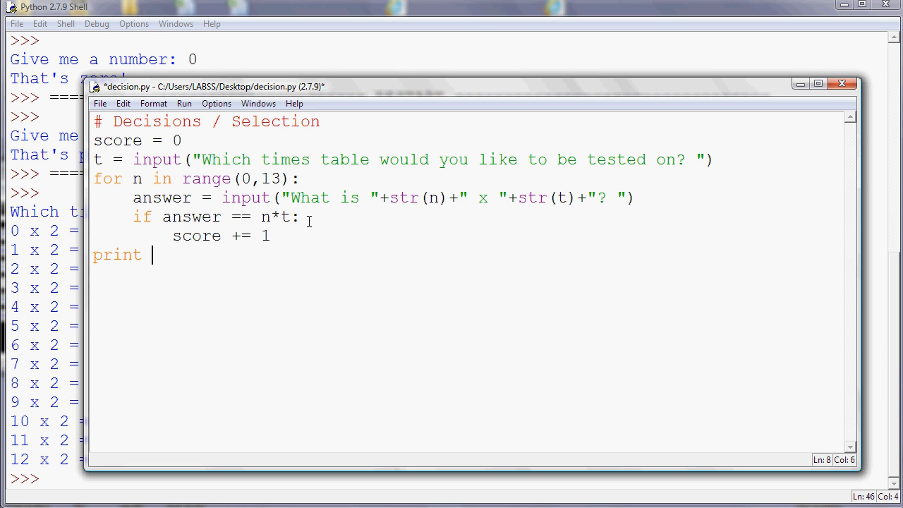
type("\"")
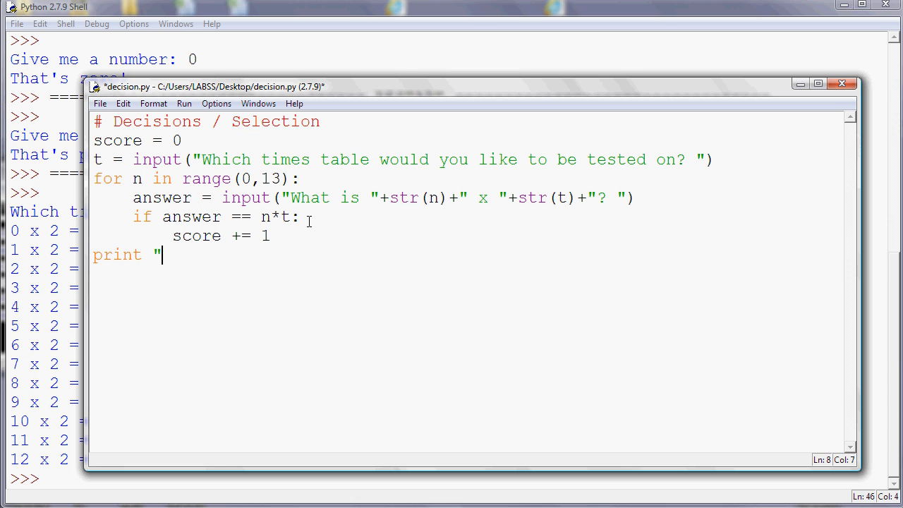
type("You a")
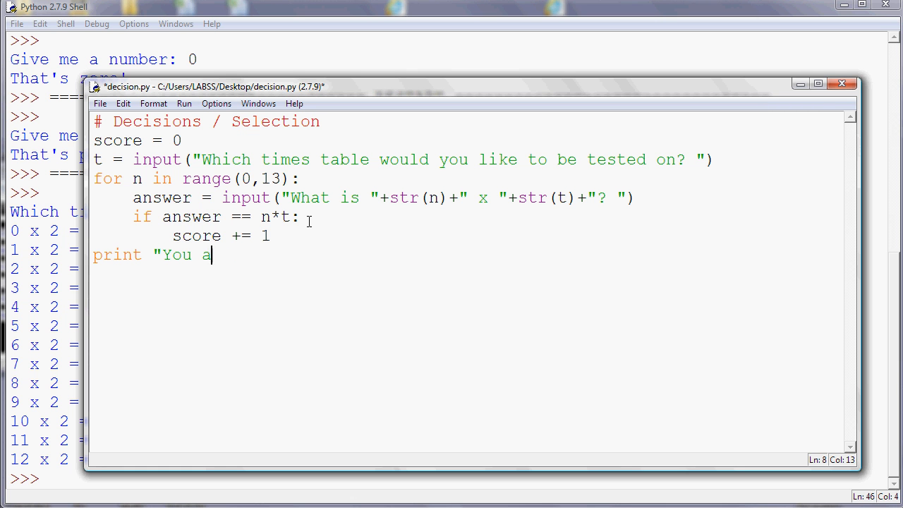
type("cored")
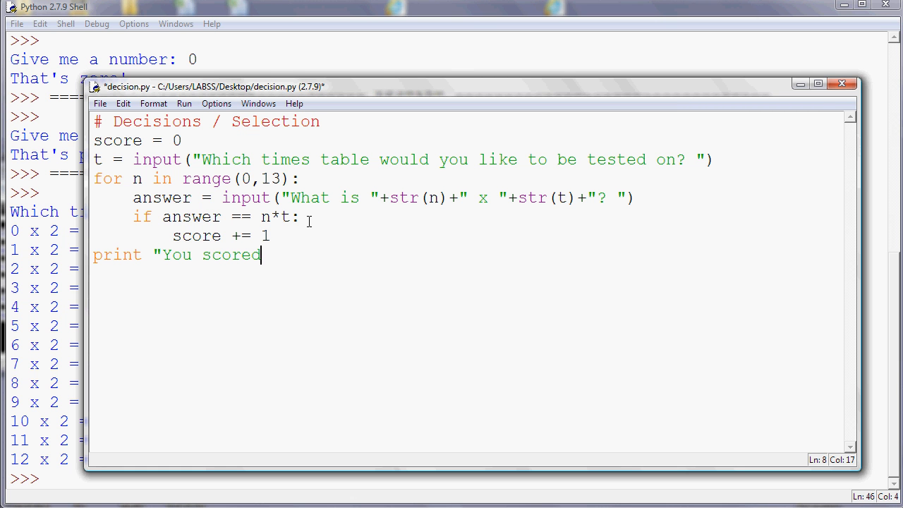
type("\",")
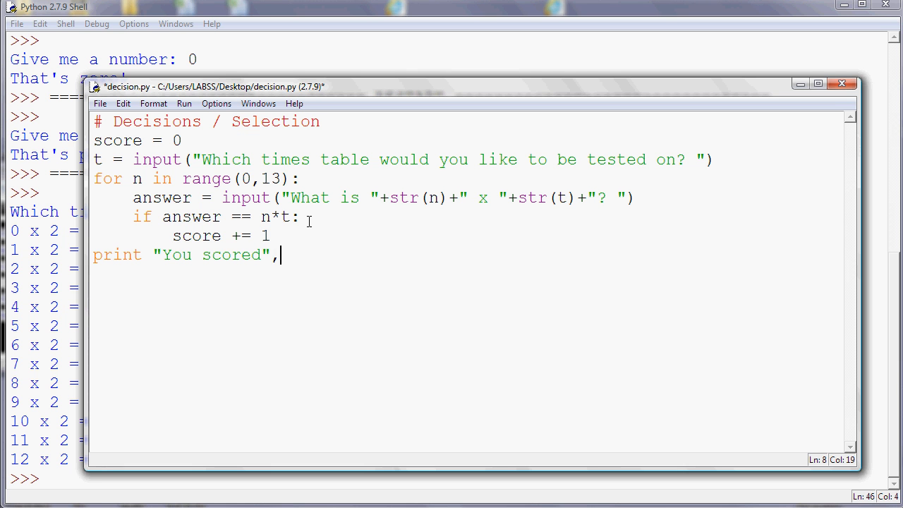
type("score")
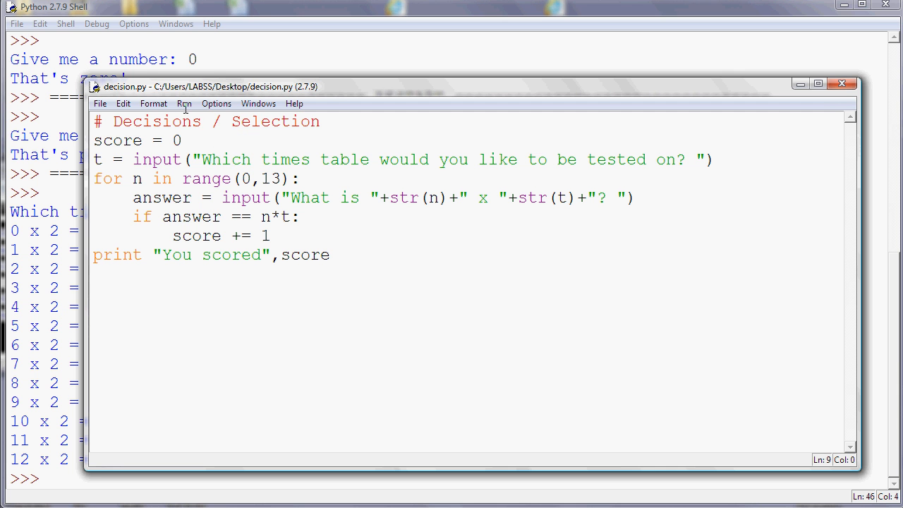
- Run decision.py so the times-table quiz starts in the Python Shell
left_click(183, 104)
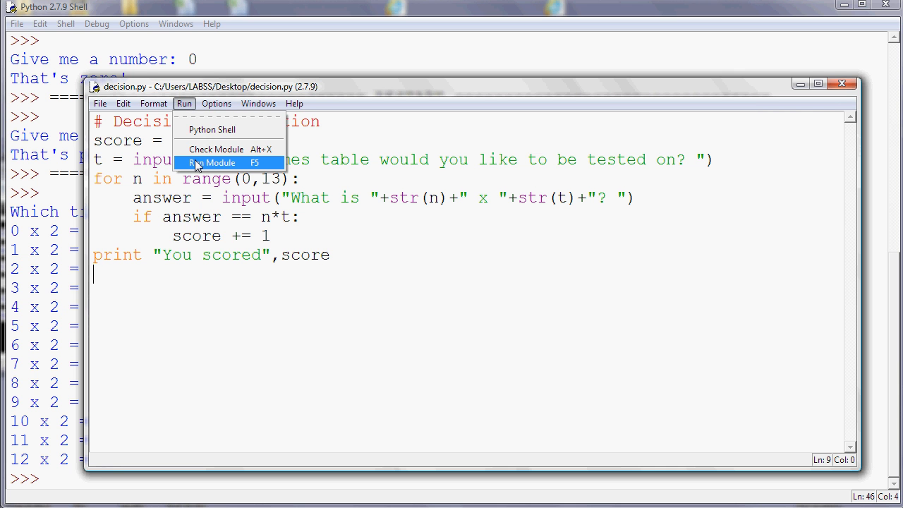
left_click(211, 164)
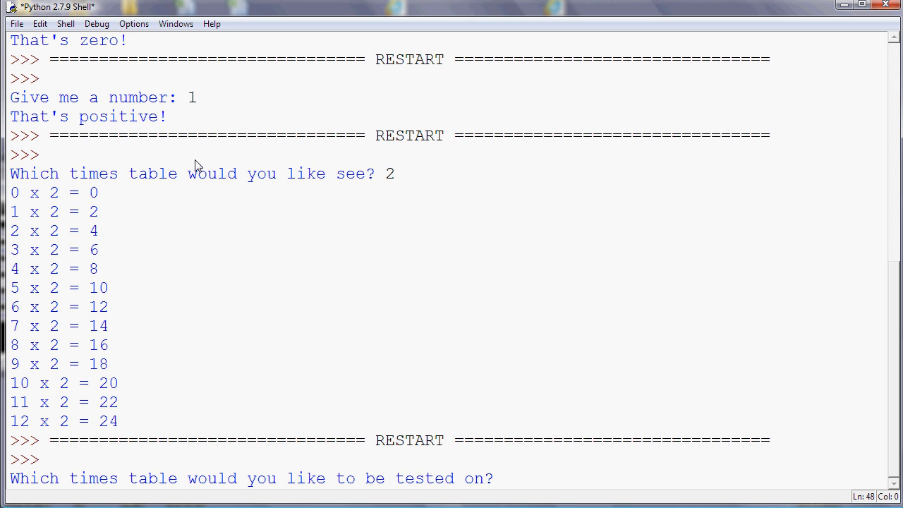
left_click(502, 478)
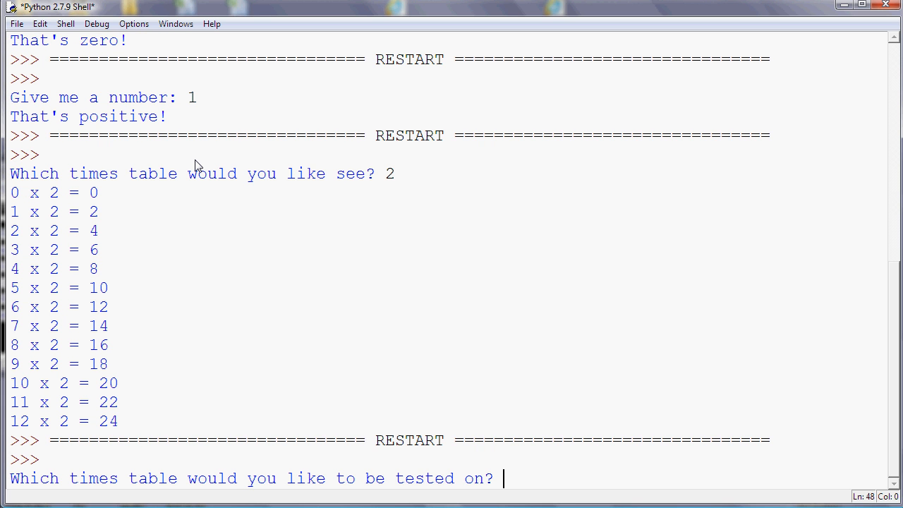
- Choose the 2 times table and answer its prompts, including 0, 8, 15 and 24
type("2")
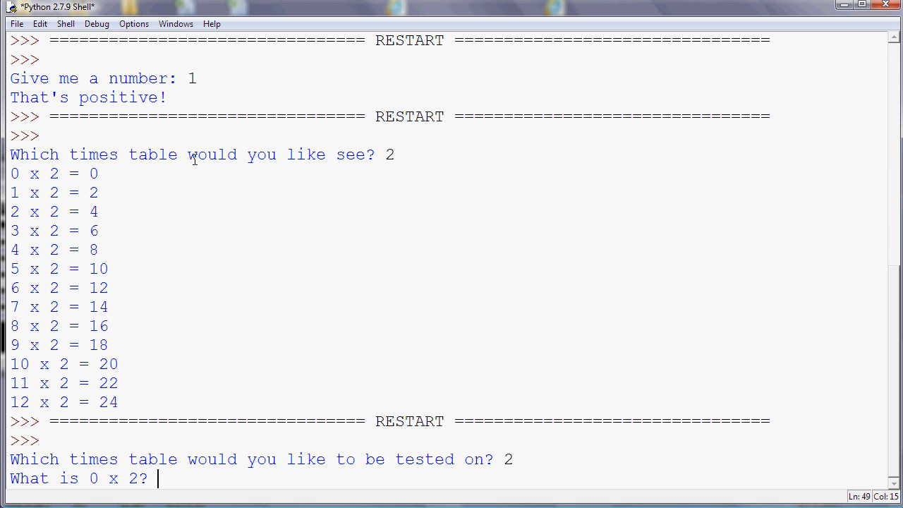
type("0")
type("6")
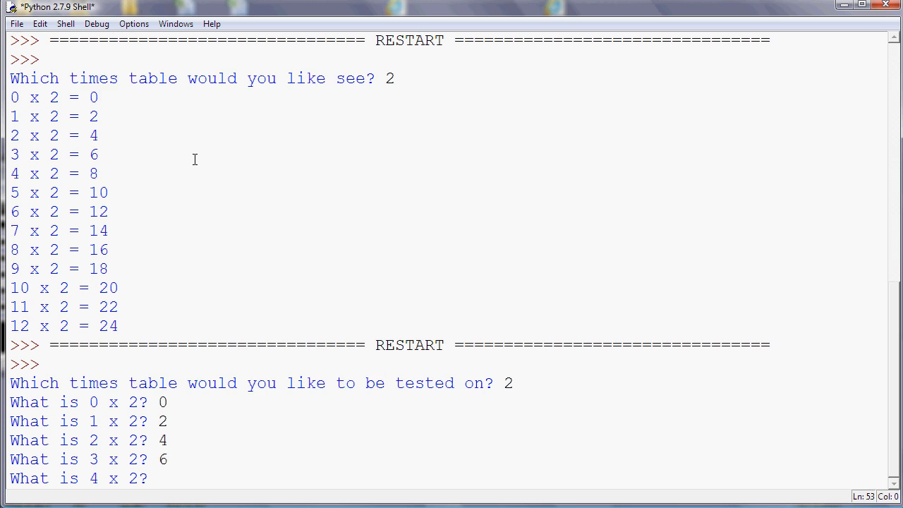
type("8")
type("10")
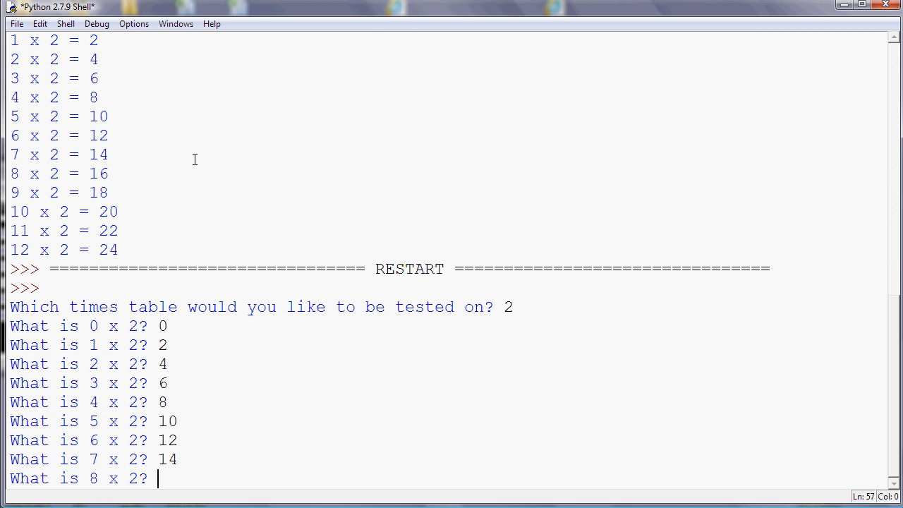
type("15")
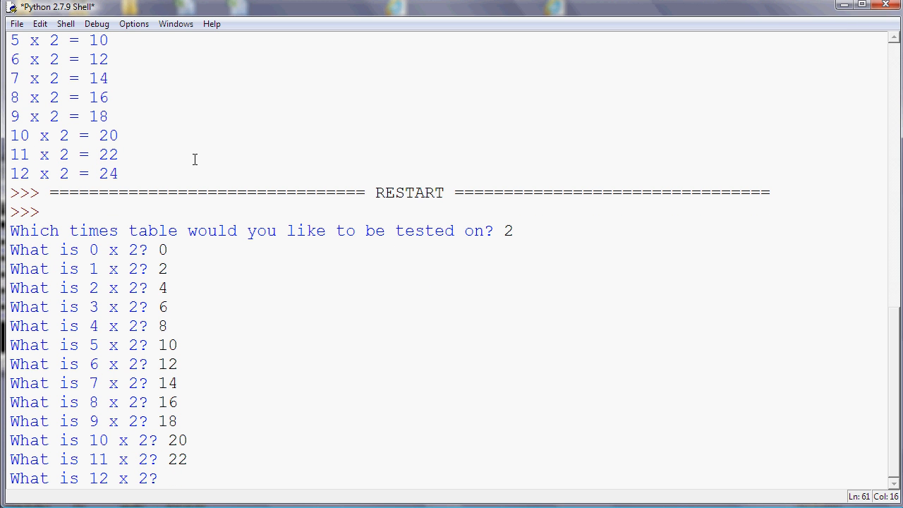
type("24")
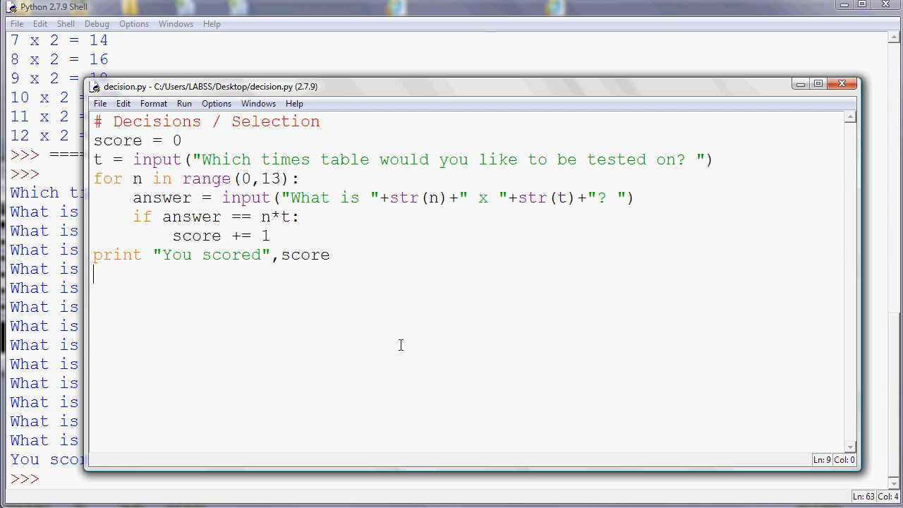
mouse_move(262, 178)
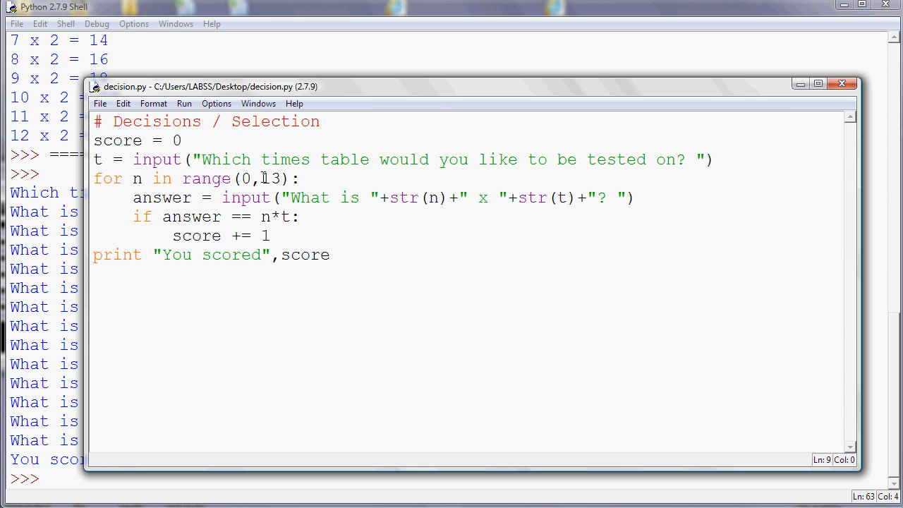
- Change the loop's range(0,13) upper limit to 5 so only five questions are asked
double_click(271, 178)
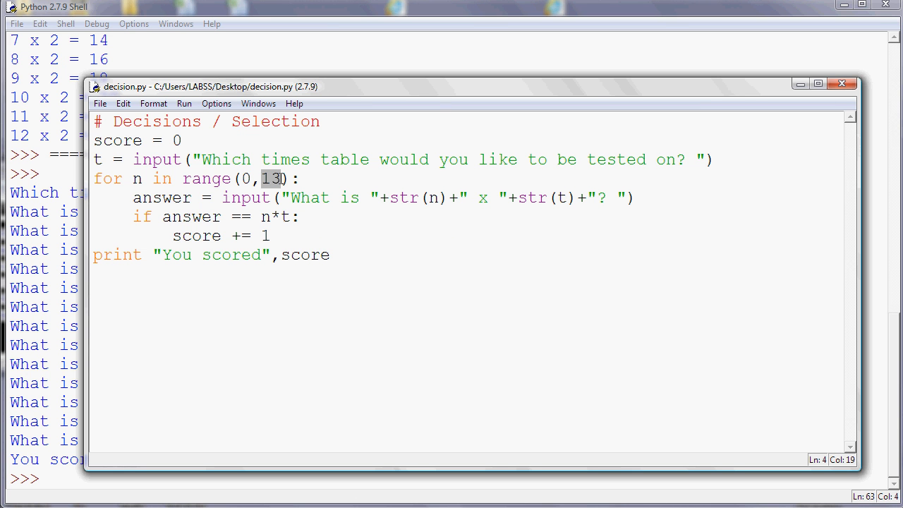
type("5")
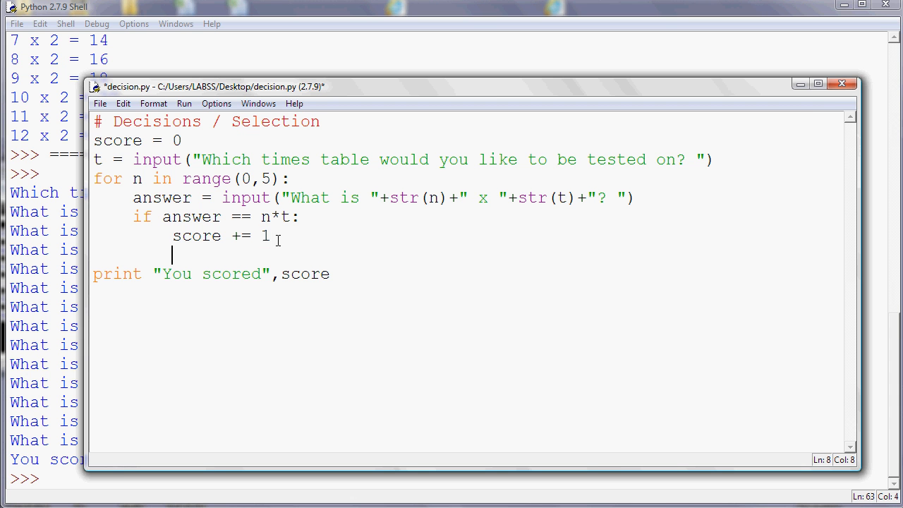
- Add print "Well done - that's correct!" under the score increment for right answers
type("print")
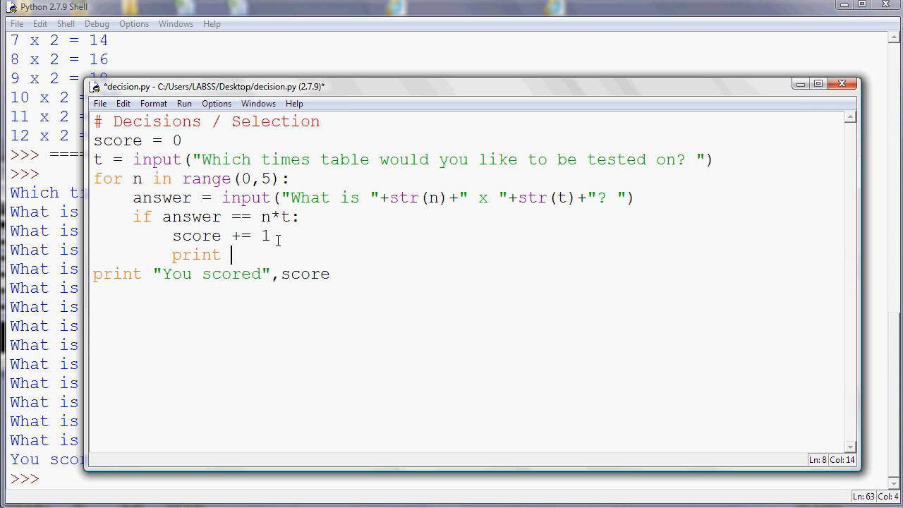
type("\"Well")
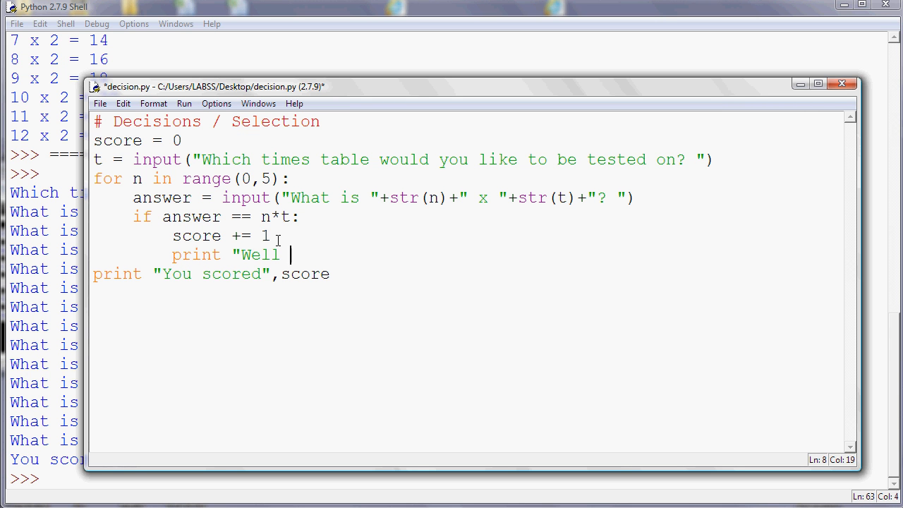
type("done - taht's correct!")
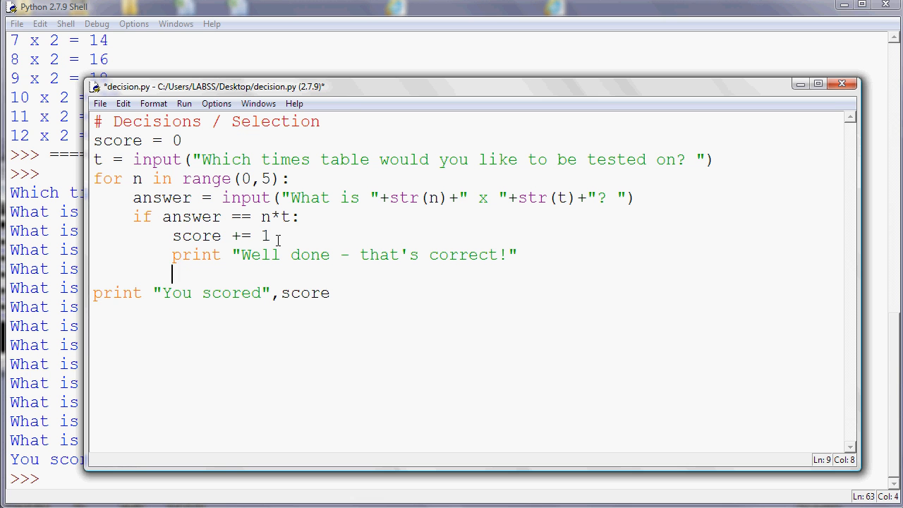
- Add an else branch printing "Sorry - the actual answer was" followed by n*t
type("else:")
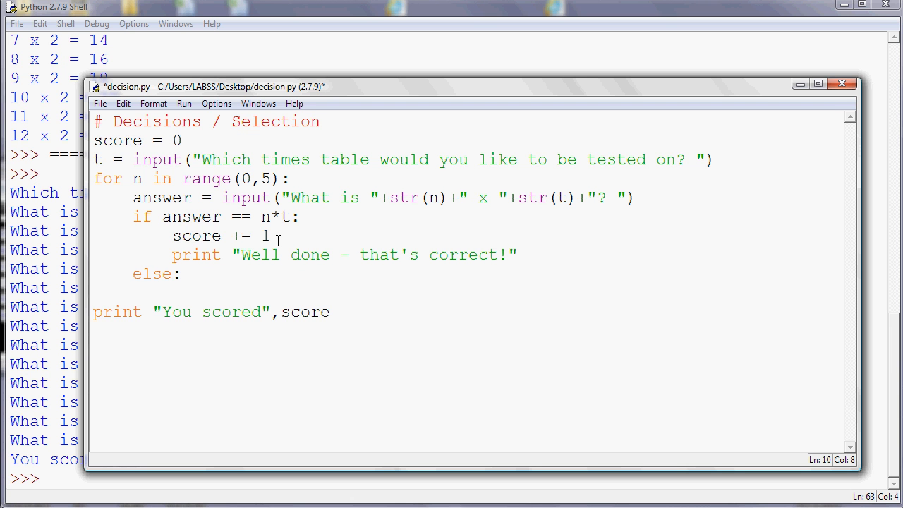
type("print")
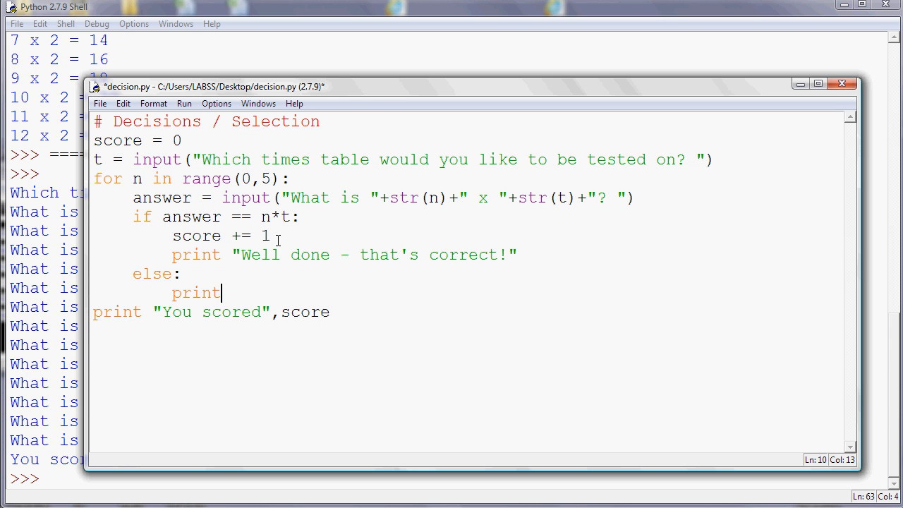
type("\"So")
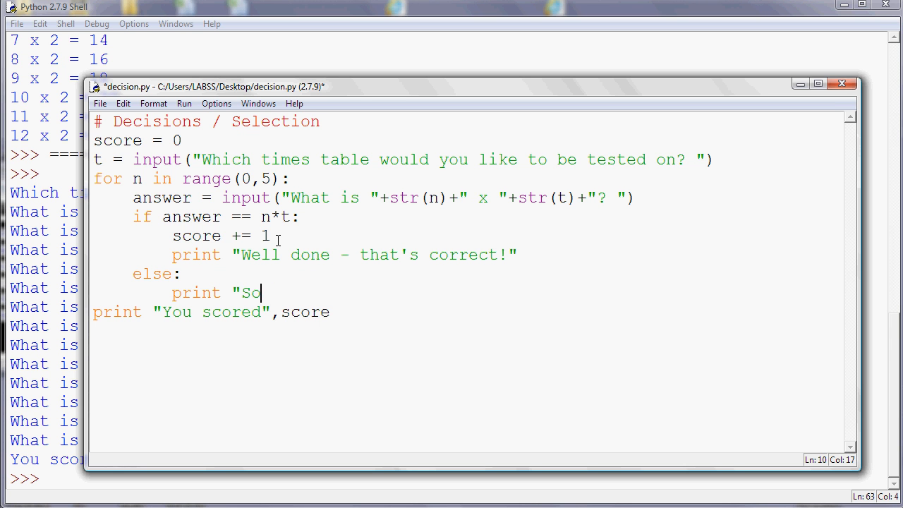
type("rry -")
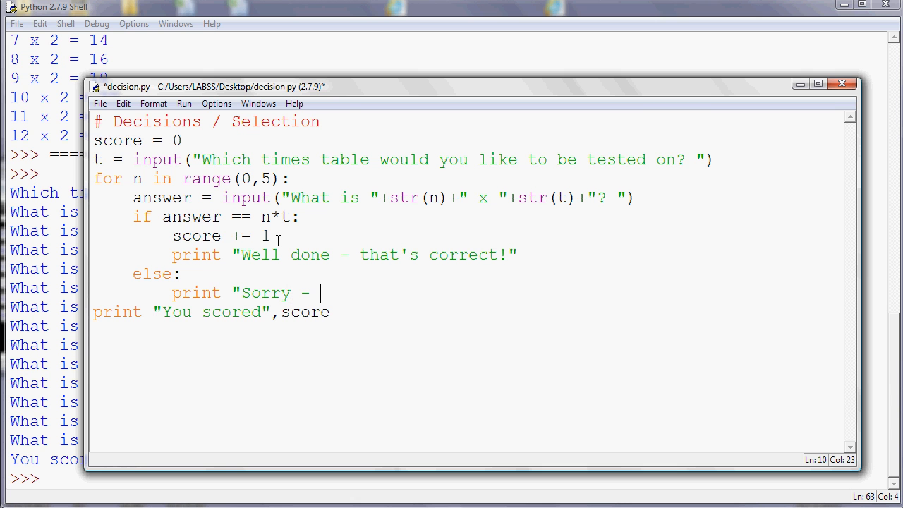
type("the actu")
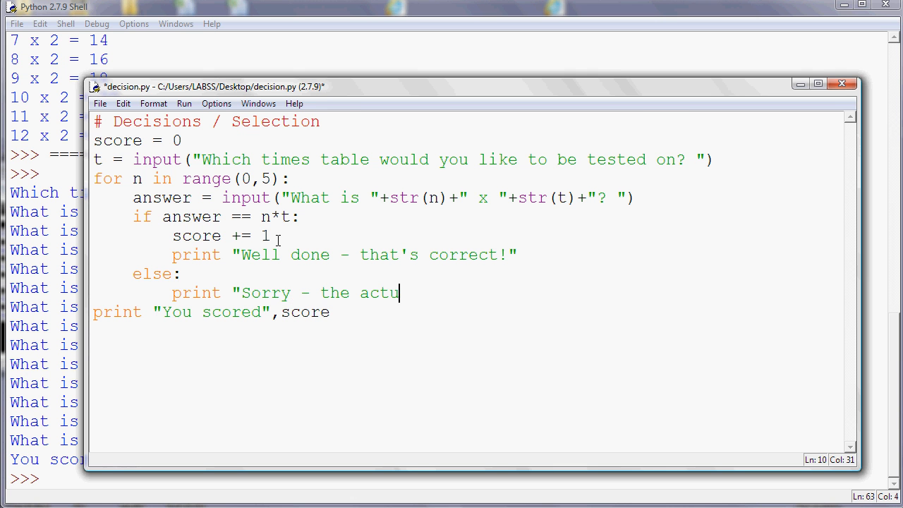
type("al answer w")
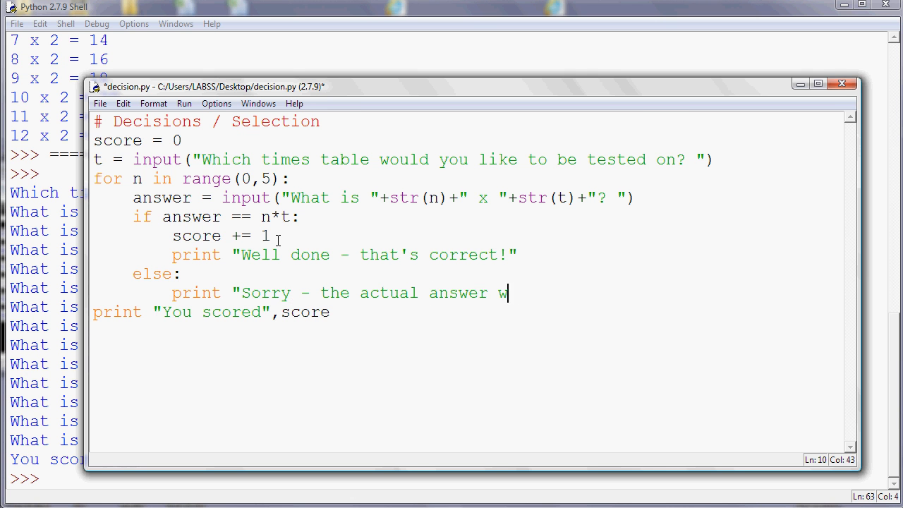
type("as\"")
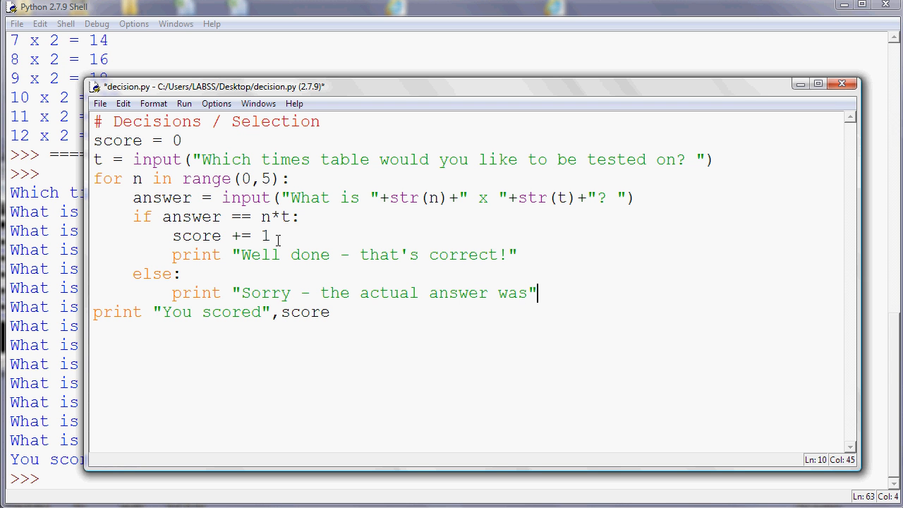
type(",")
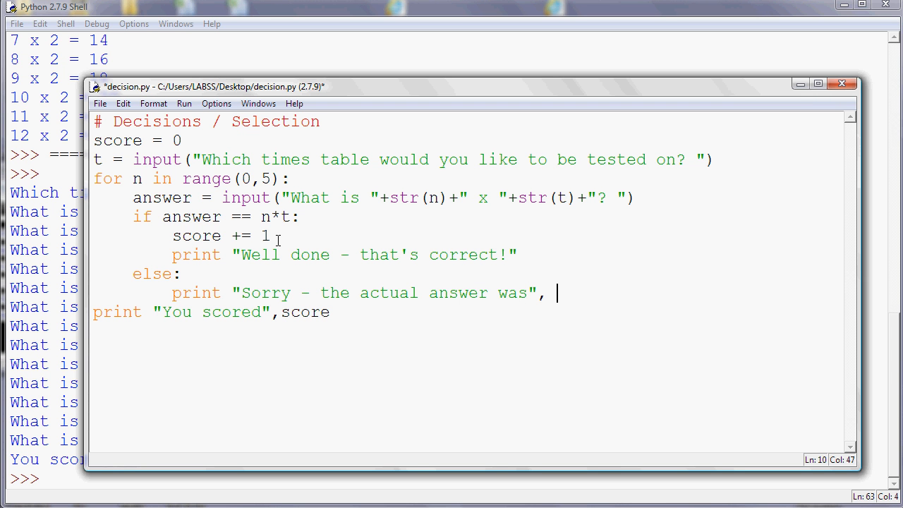
type("n*")
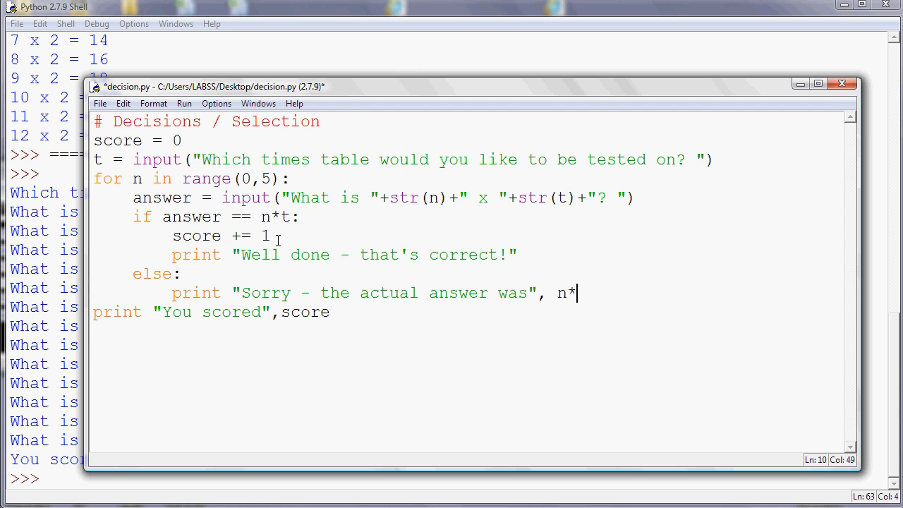
type("t")
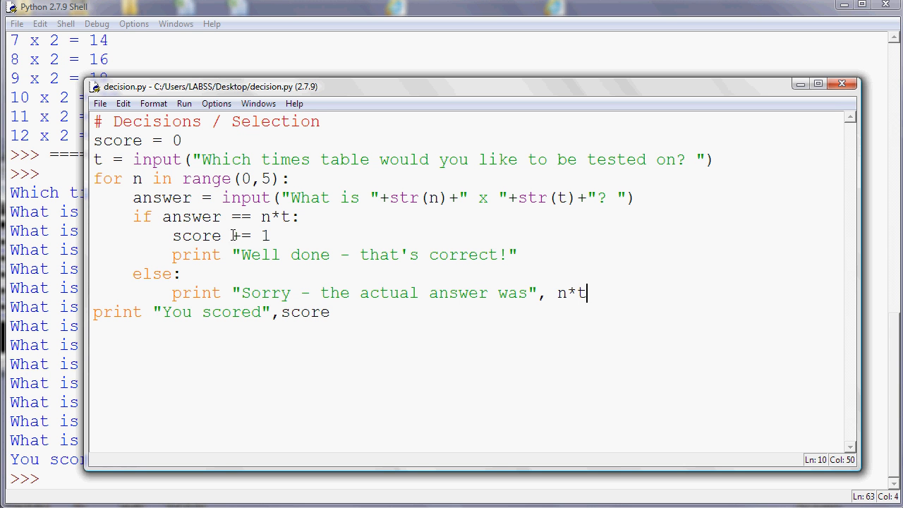
- Run the shortened quiz on the 2 times table with wrong answer 1, ending "You scored 4"
left_click(184, 105)
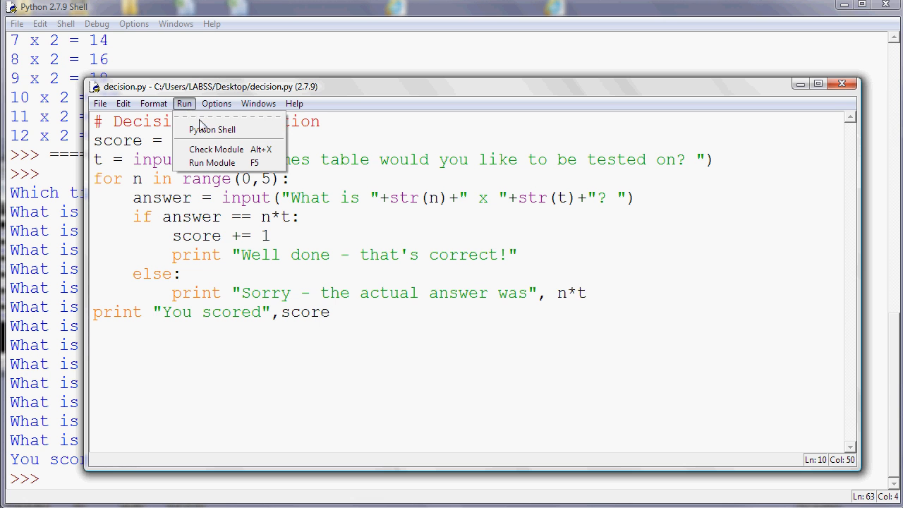
mouse_move(212, 164)
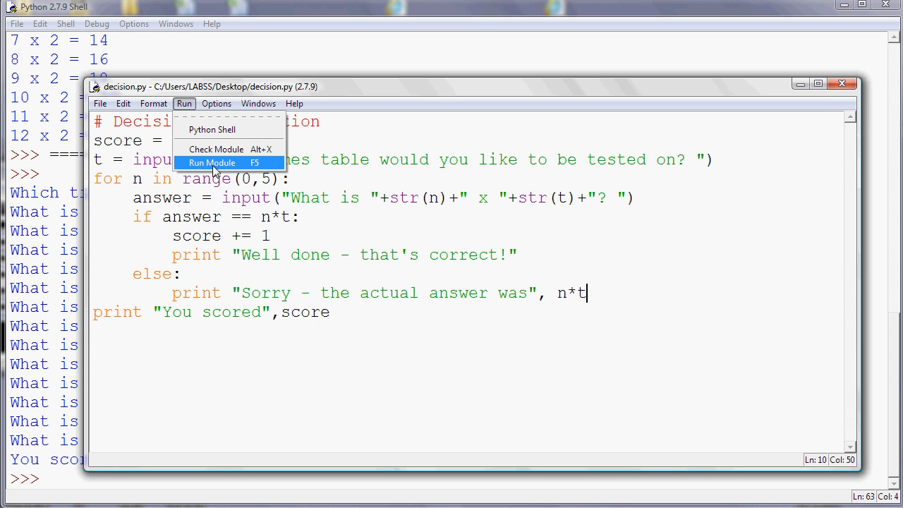
left_click(212, 162)
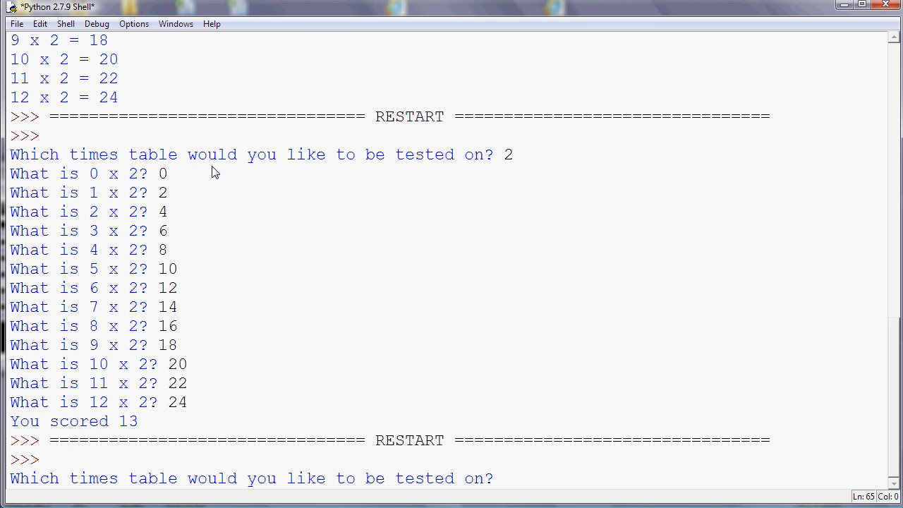
type("2")
type("0")
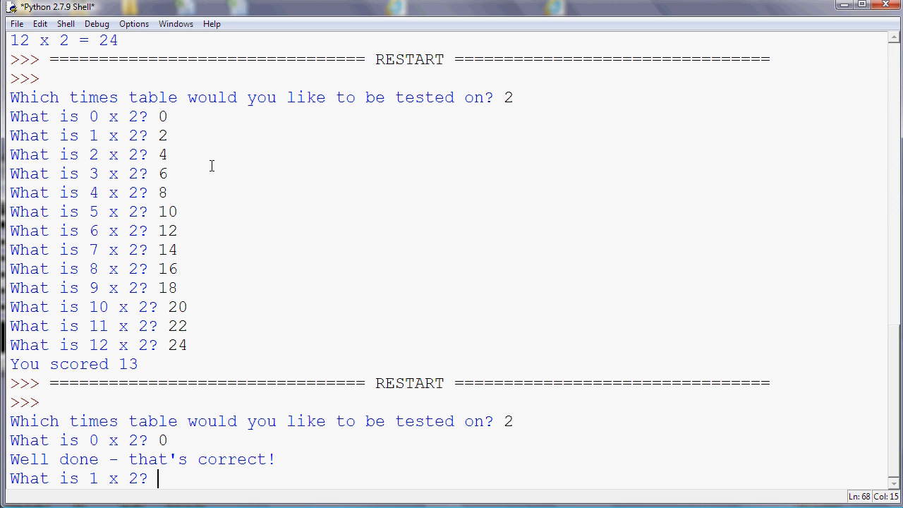
type("1")
type("8")
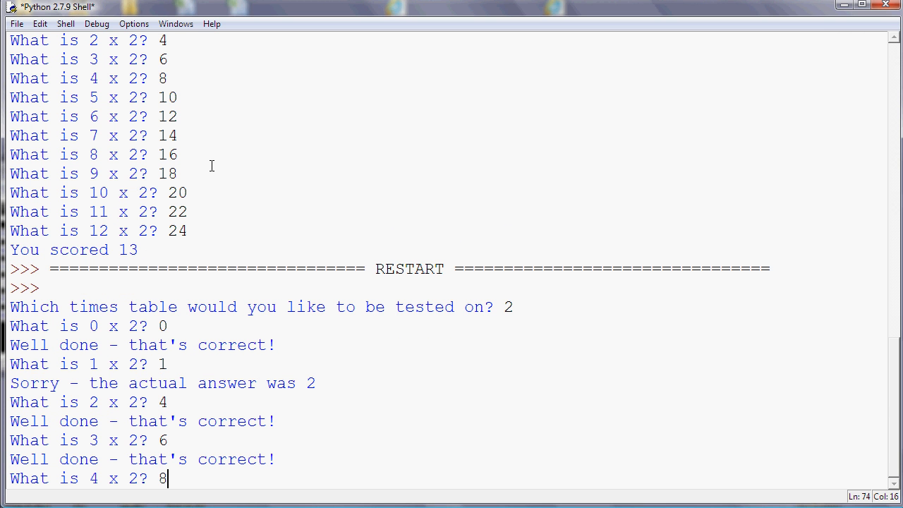
key("Return")
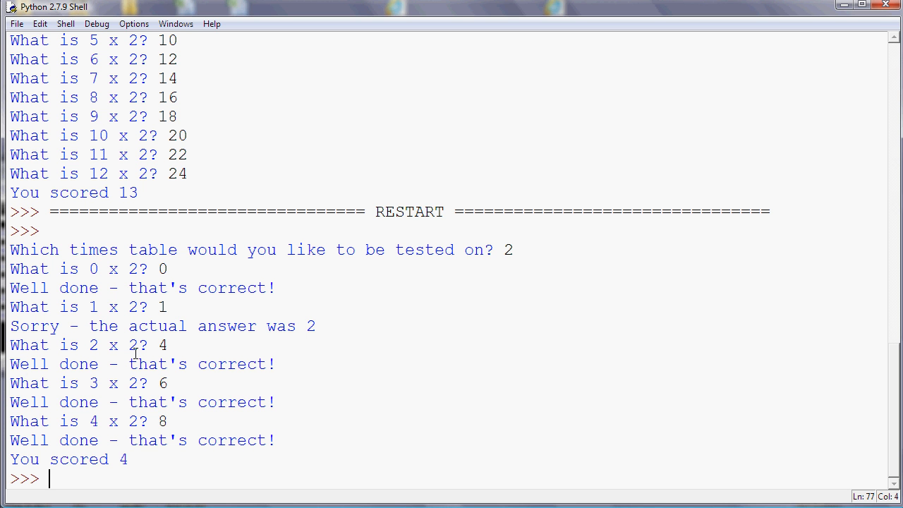
mouse_move(168, 274)
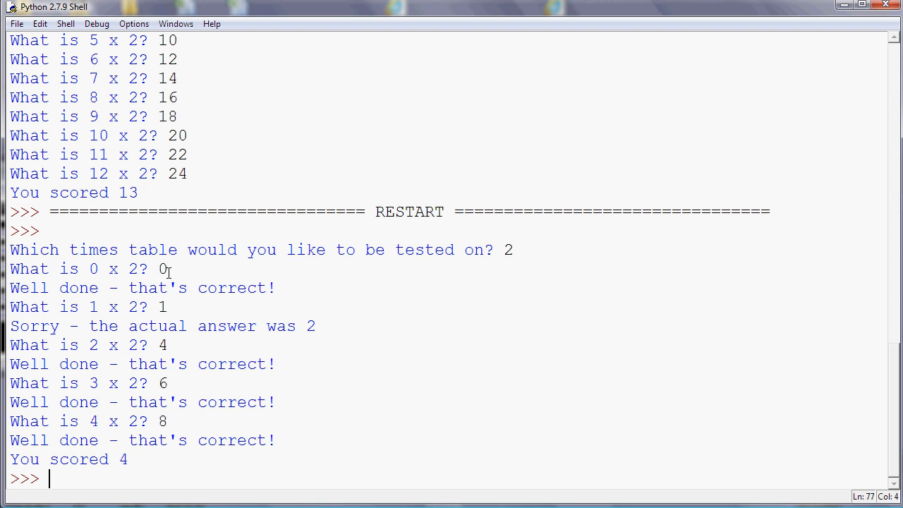
mouse_move(169, 383)
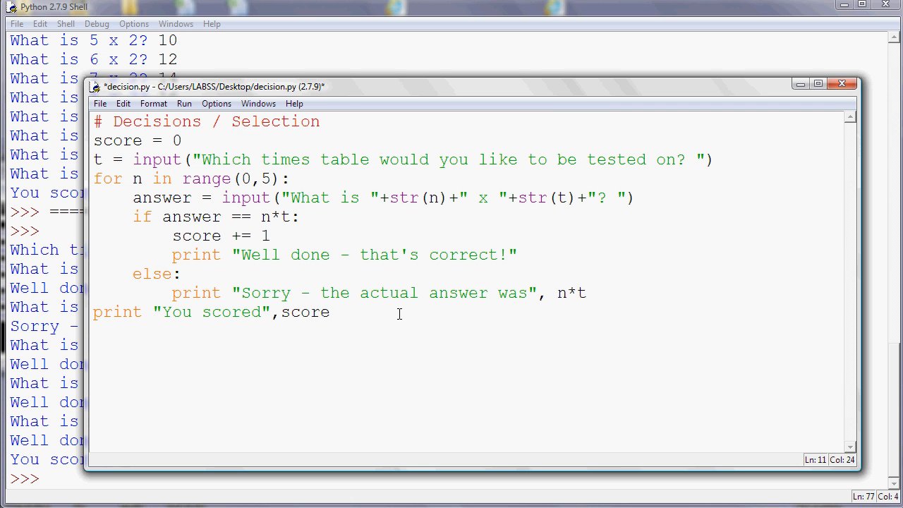
- Add an if score == 5 check that prints "Full marks - well done!"
type("if s")
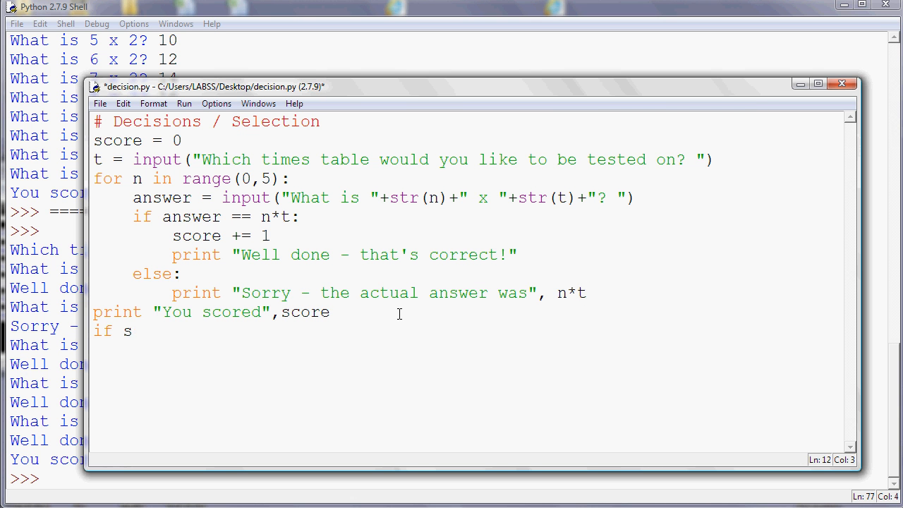
type("core =")
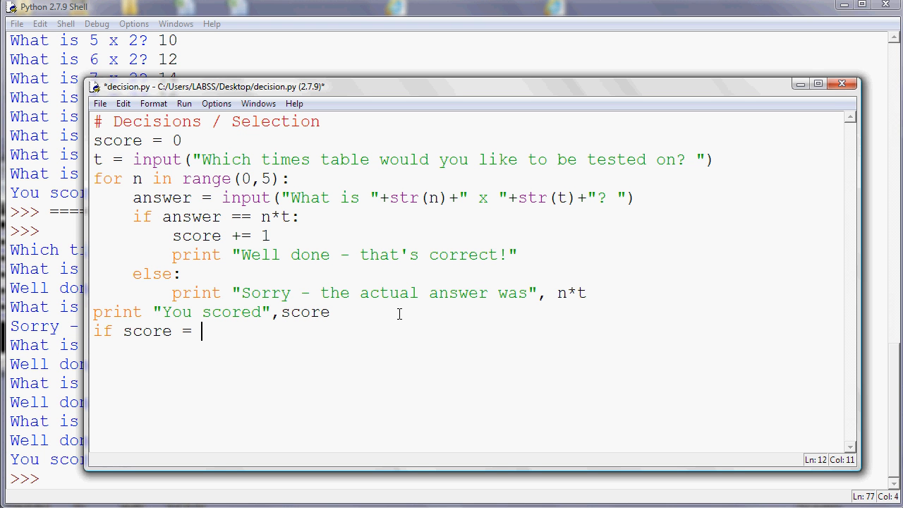
type("5:")
type("print")
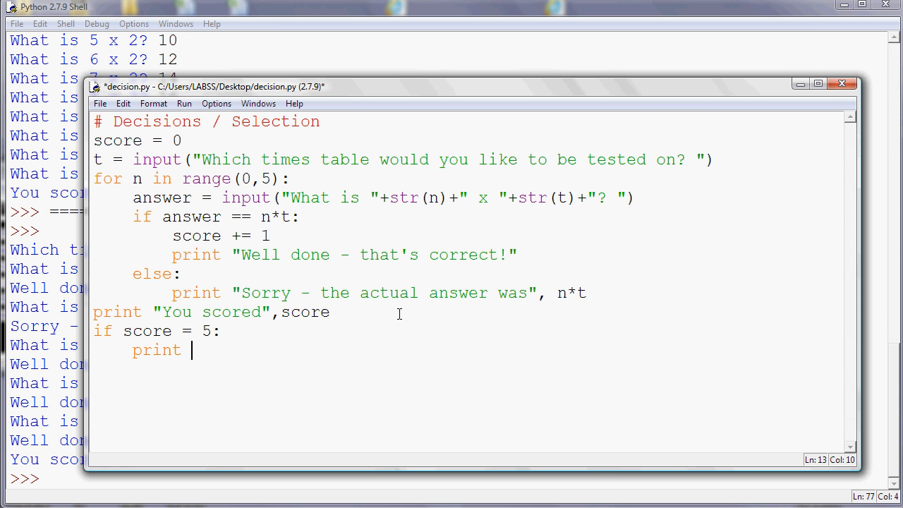
type("\"F")
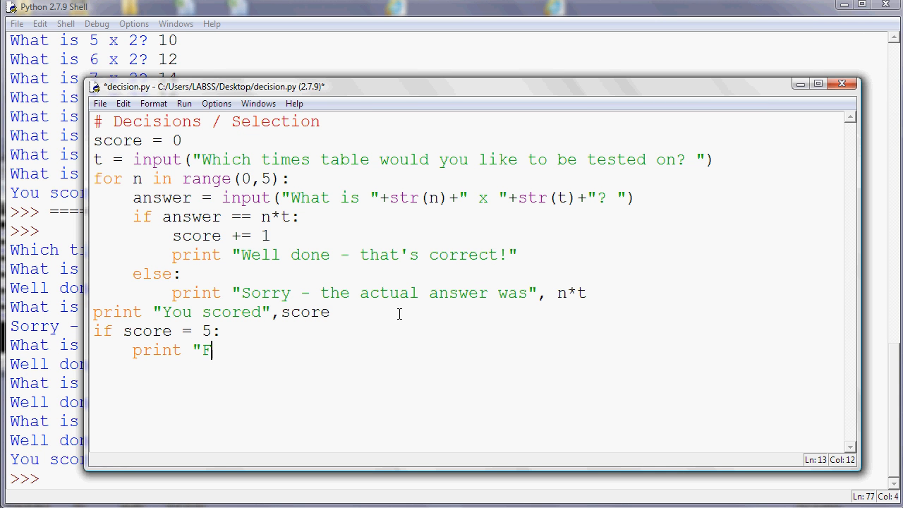
type("ull marks - well done")
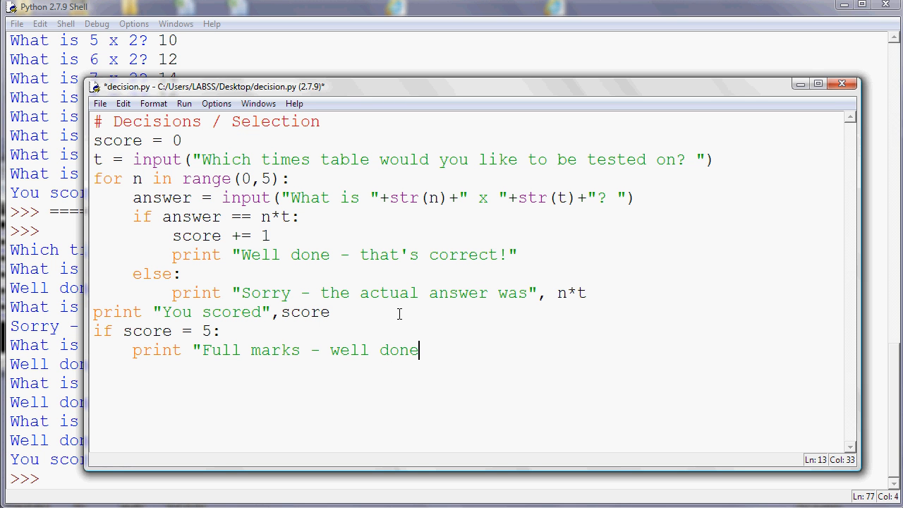
type("!\"")
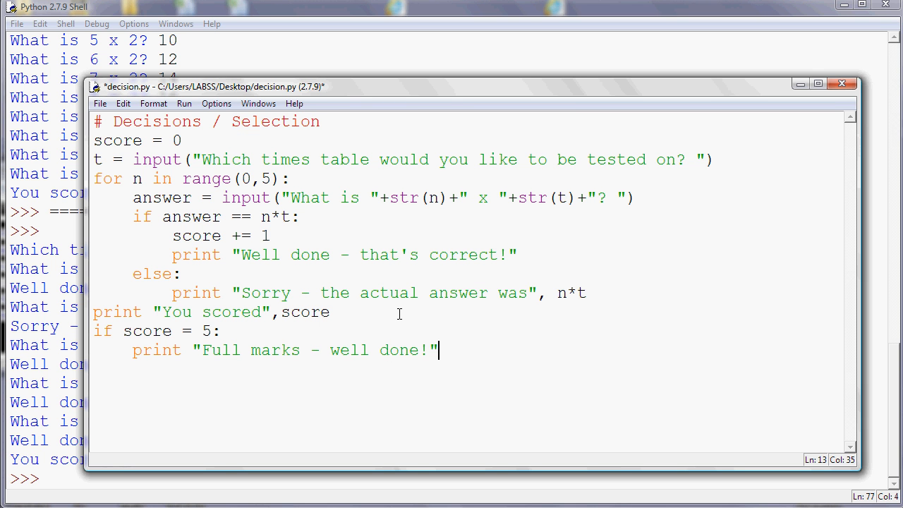
- Save the edited decision.py script
key("ctrl+s")
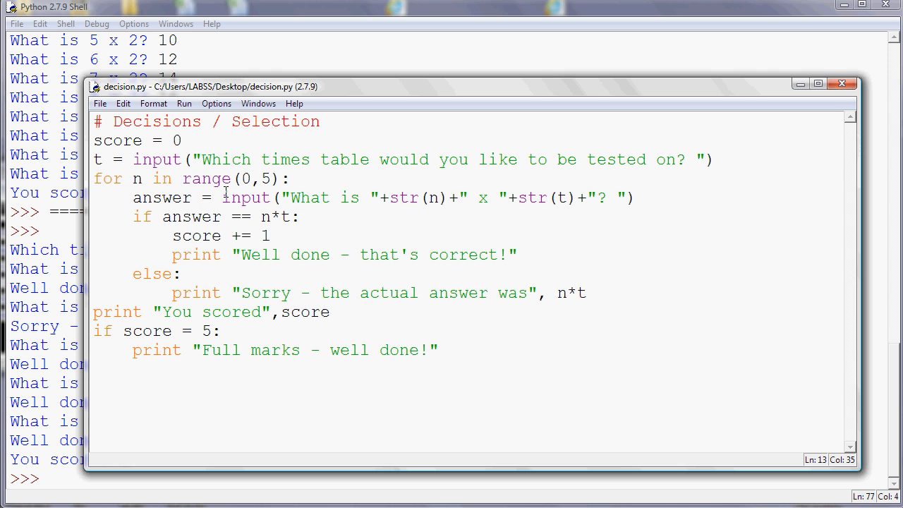
left_click(183, 103)
type("=")
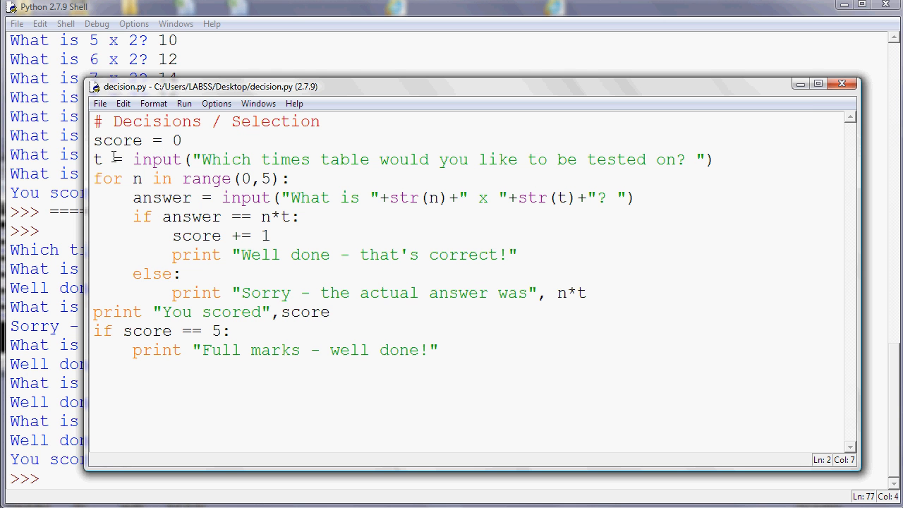
- Rerun the quiz on the 2 times table with correct answers 2, 4, 6 toward full marks
left_click(184, 105)
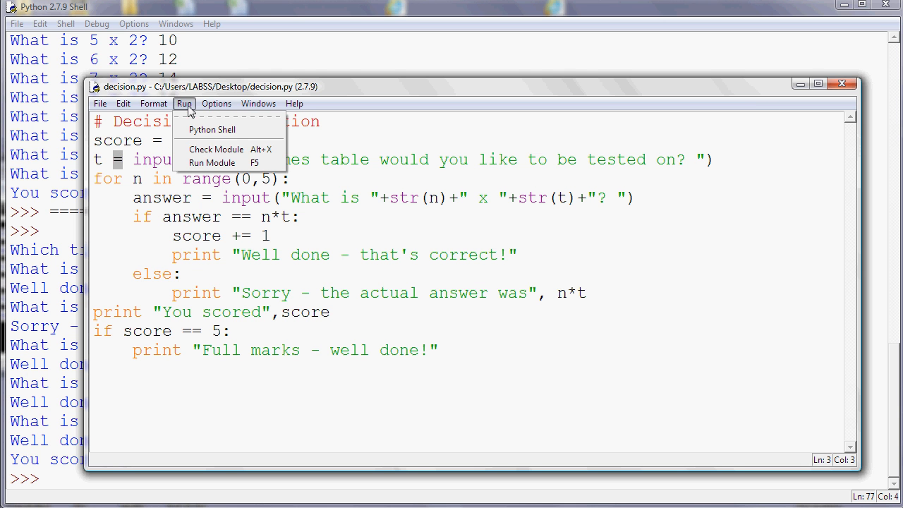
left_click(211, 163)
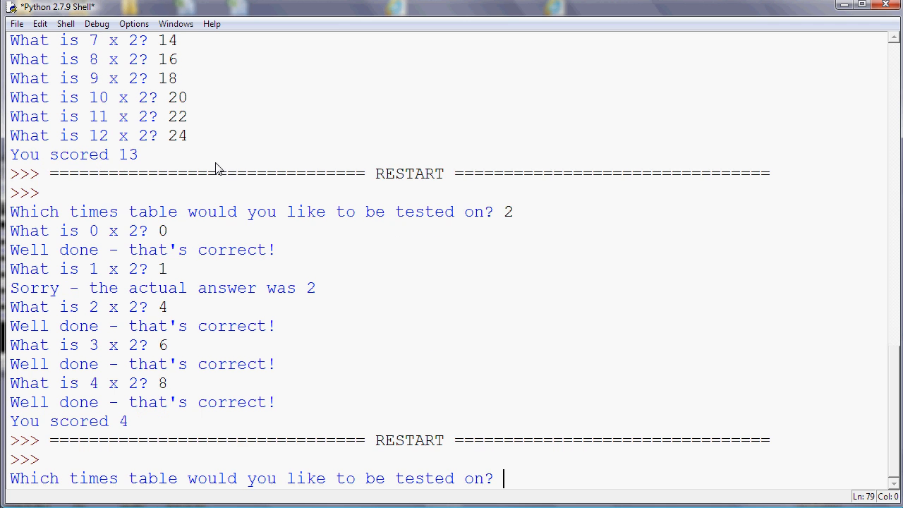
type("2")
type("0")
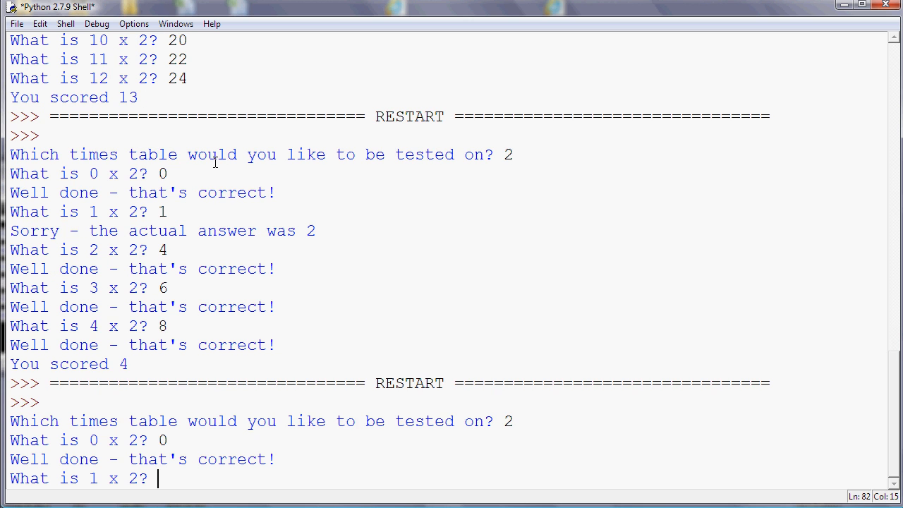
type("2")
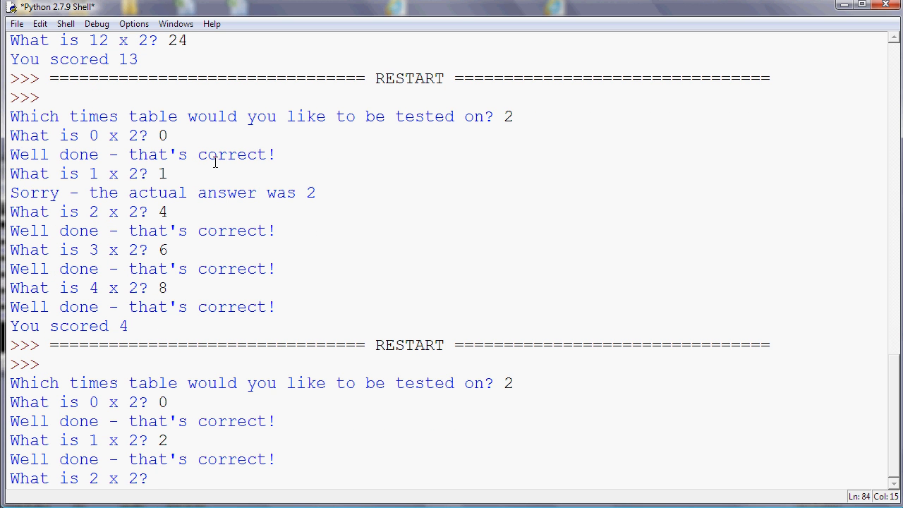
type("4")
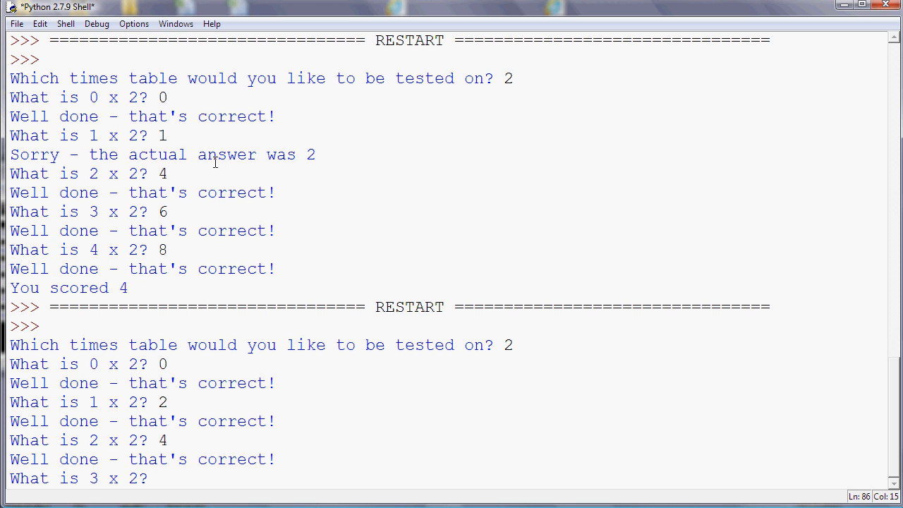
type("6")
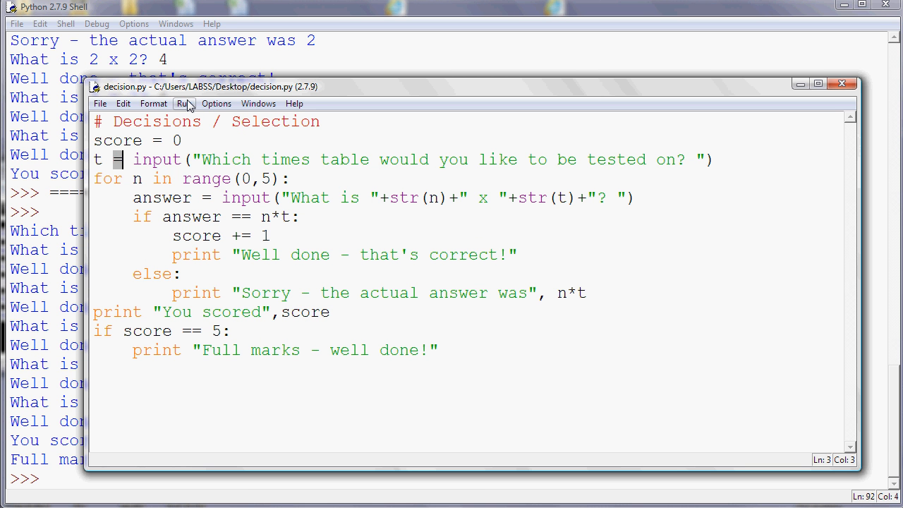
- Rerun the quiz on the 3 times table answering 1, 9, 12, with 1 drawing sorry feedback
left_click(184, 103)
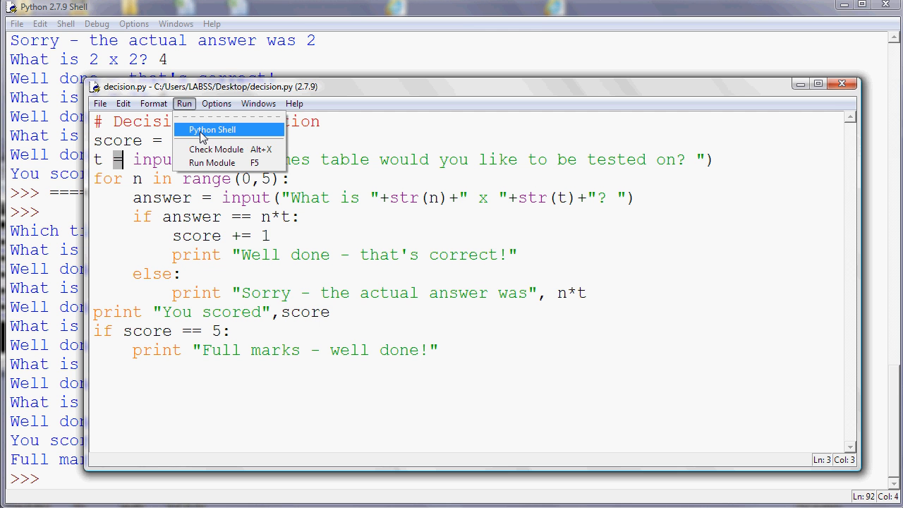
left_click(212, 163)
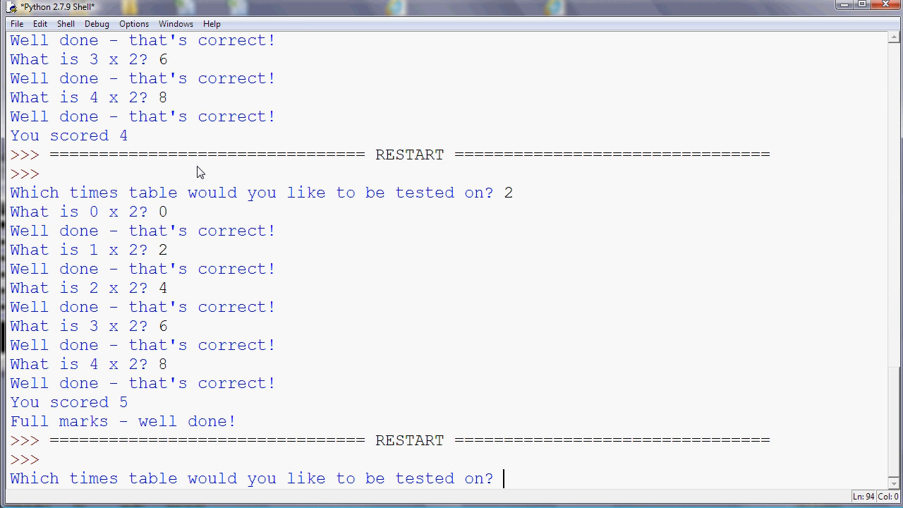
type("3")
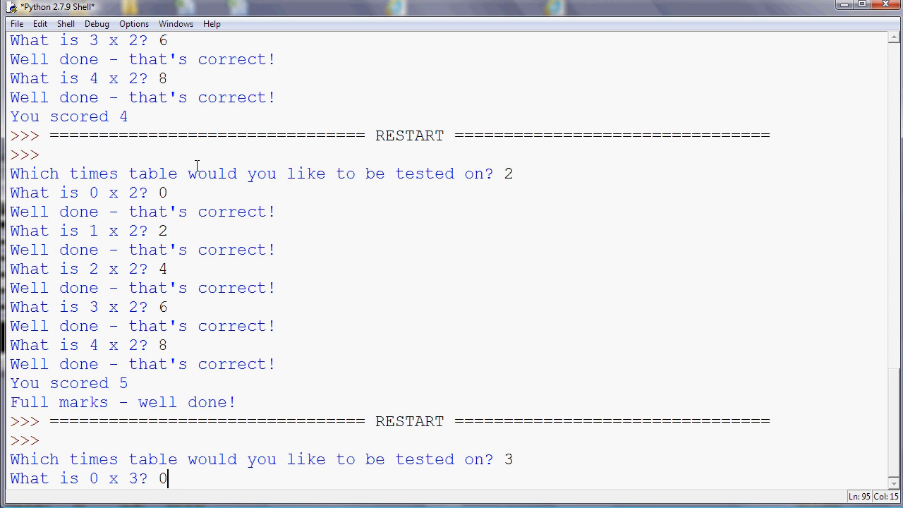
key("Return")
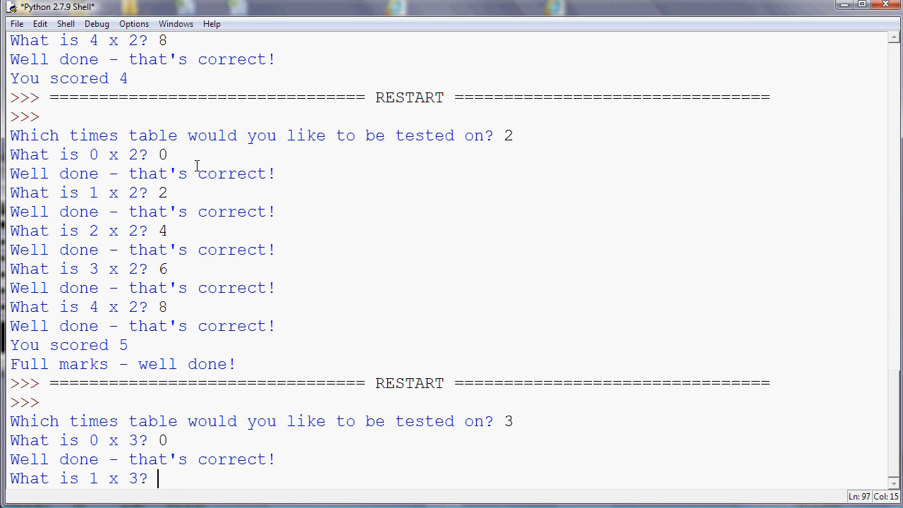
type("1")
type("6")
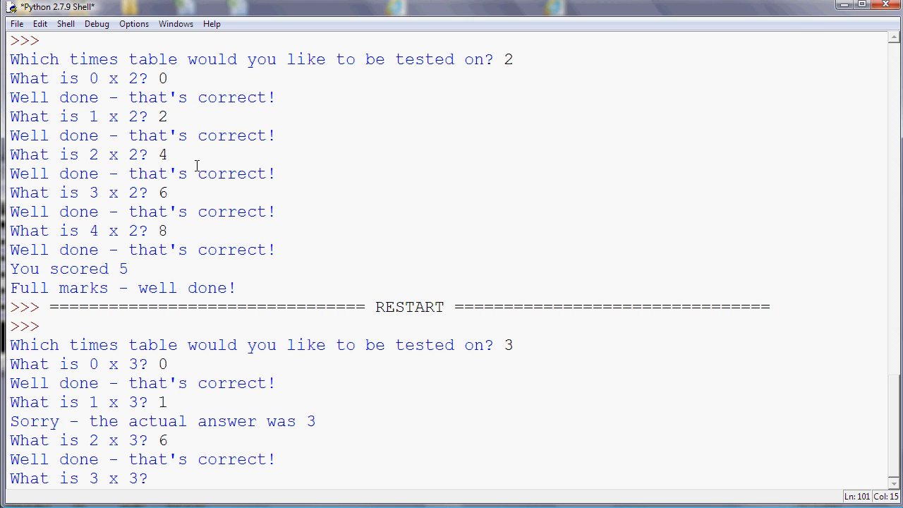
type("9")
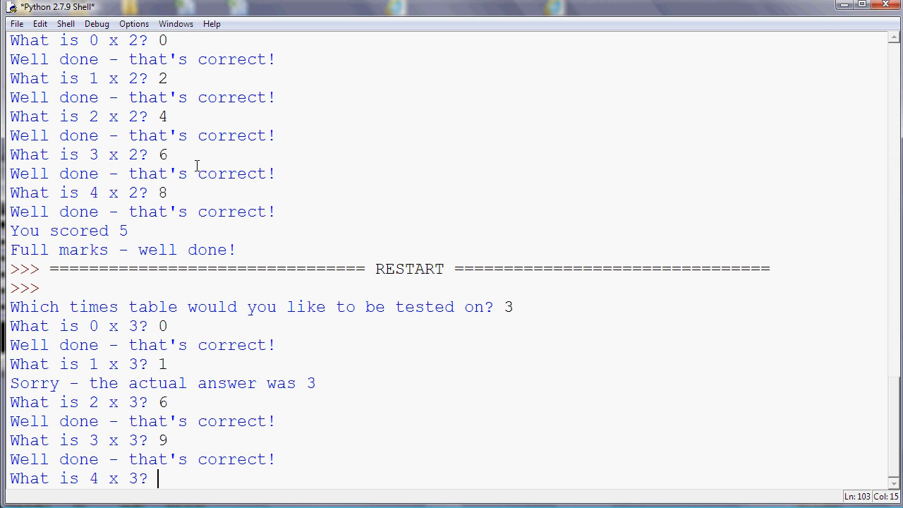
type("12")
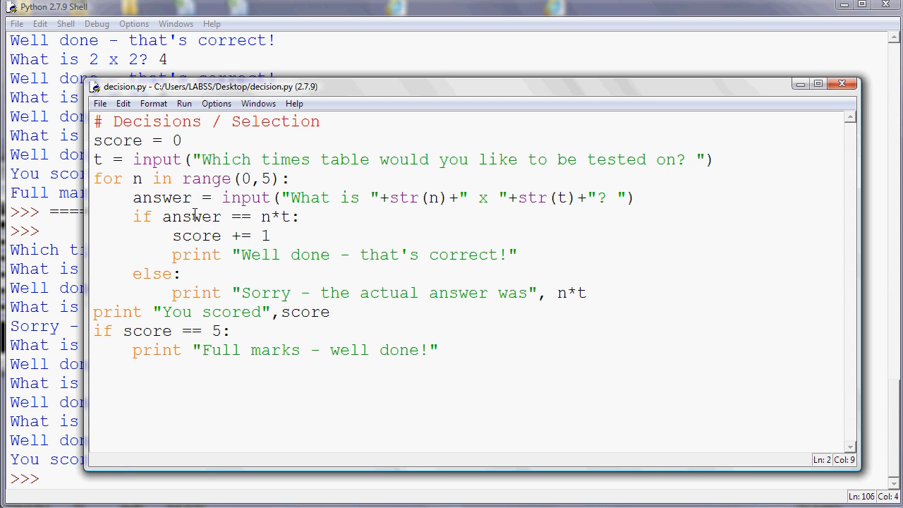
double_click(141, 217)
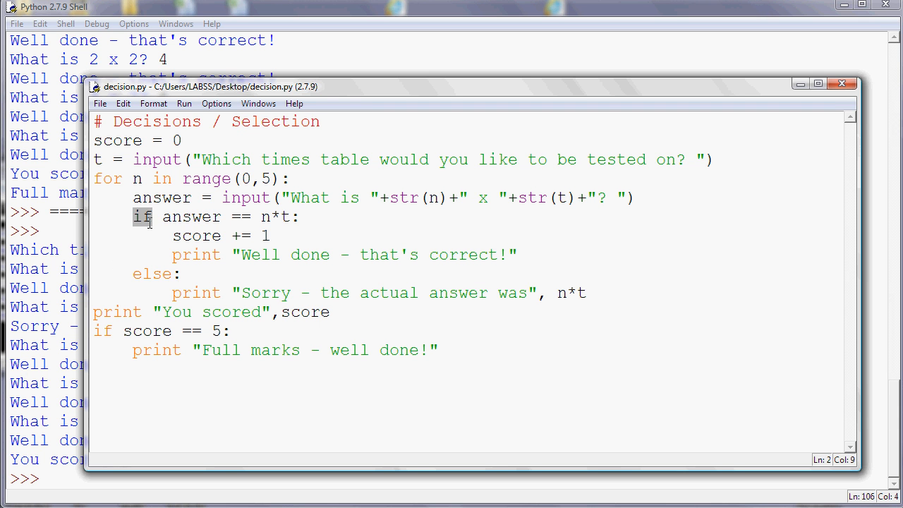
left_click_drag(160, 218, 282, 217)
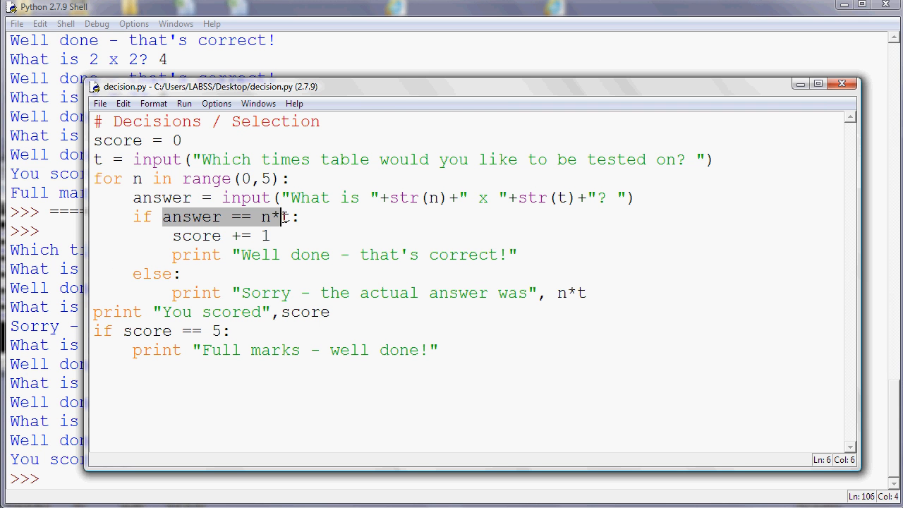